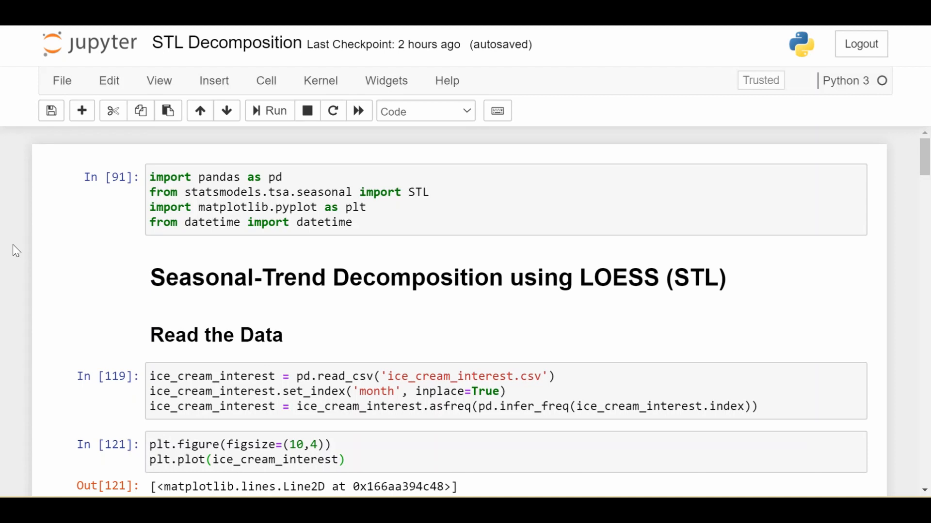
mouse_move(263, 247)
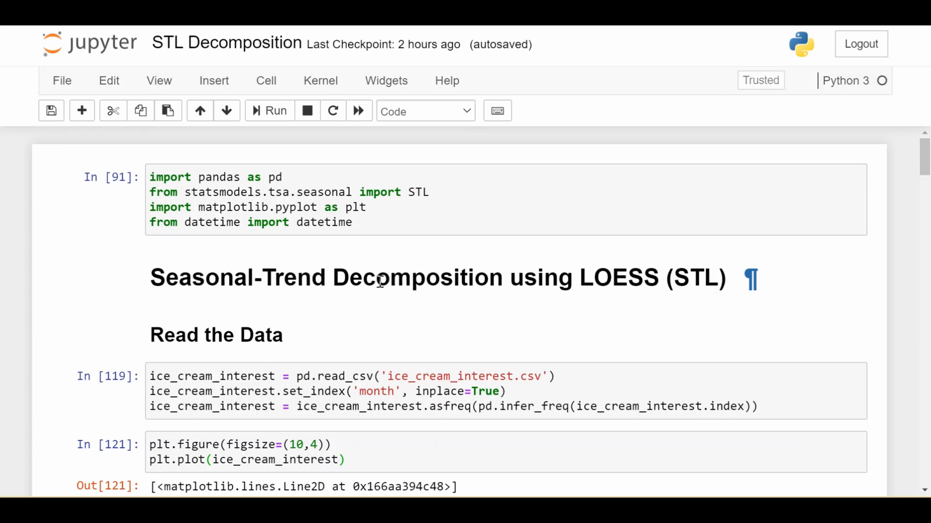
mouse_move(306, 279)
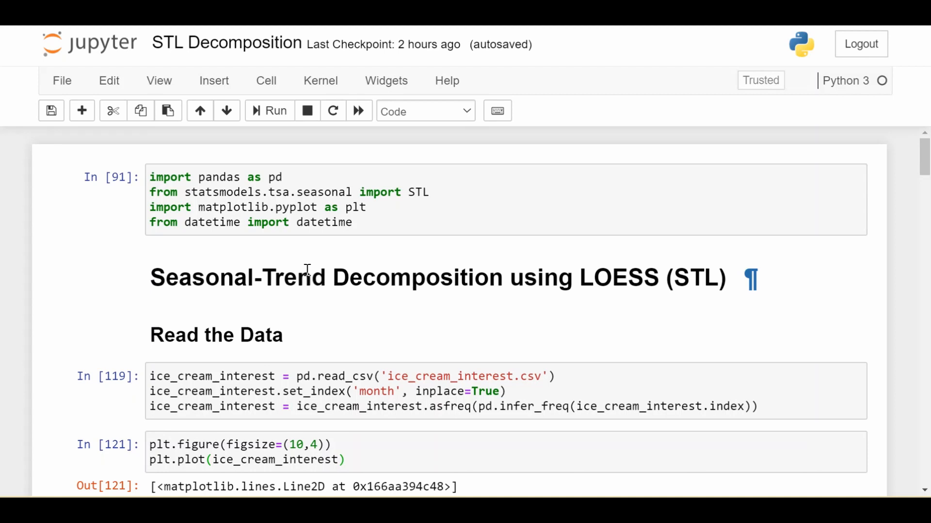
- Scroll down through the STL Decomposition notebook to review its cells
scroll("down", 3)
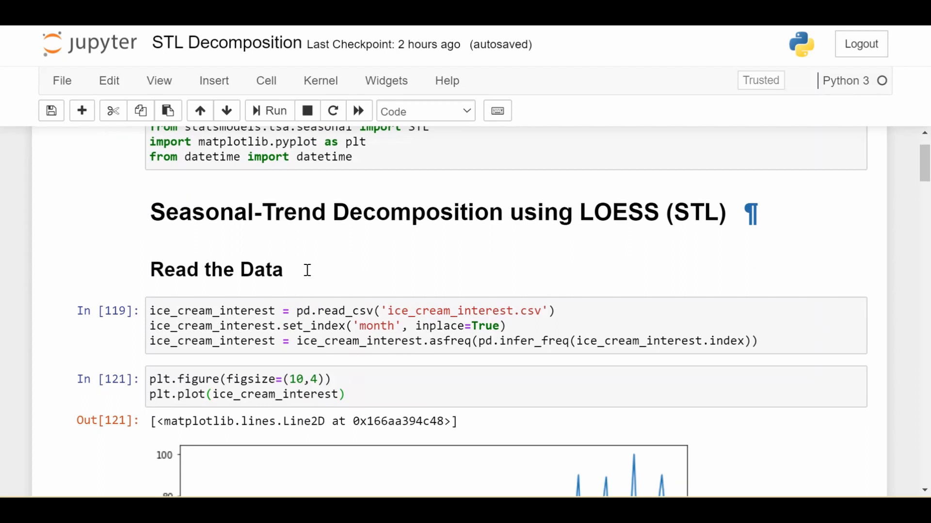
scroll("down", 3)
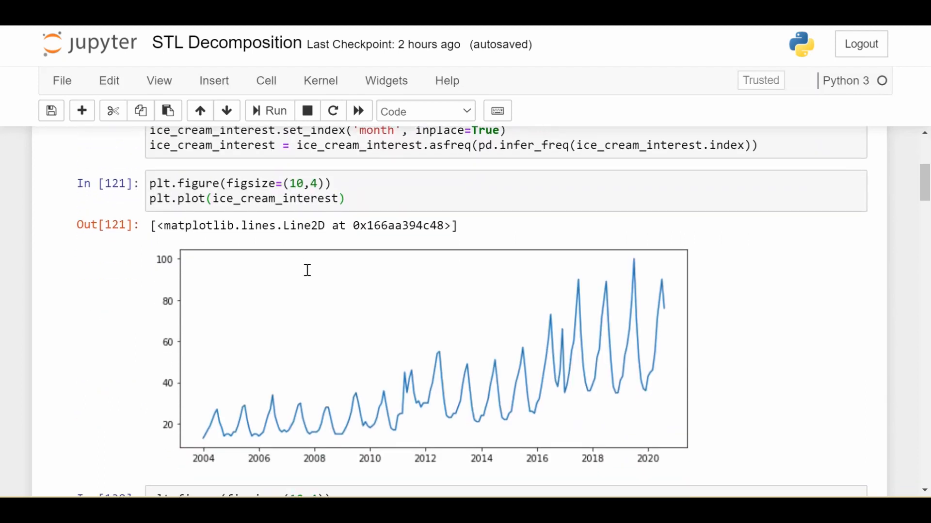
mouse_move(224, 428)
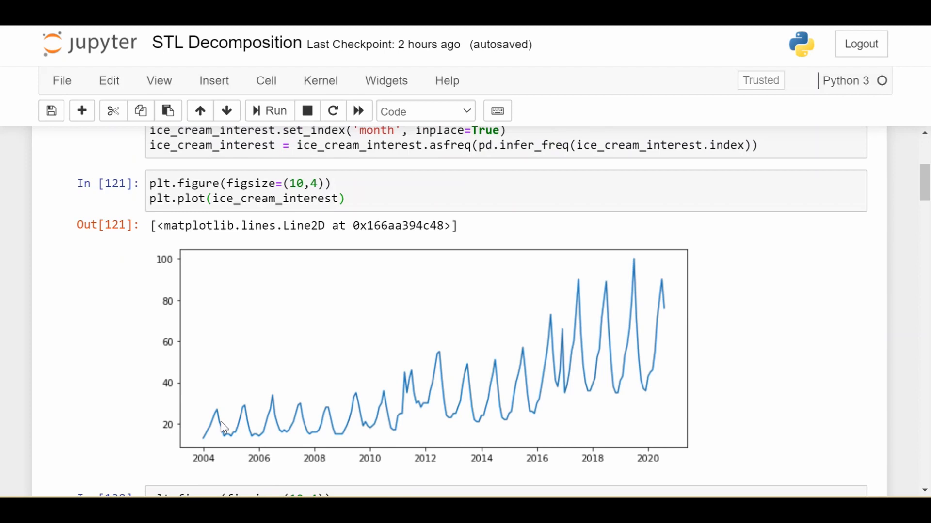
mouse_move(694, 442)
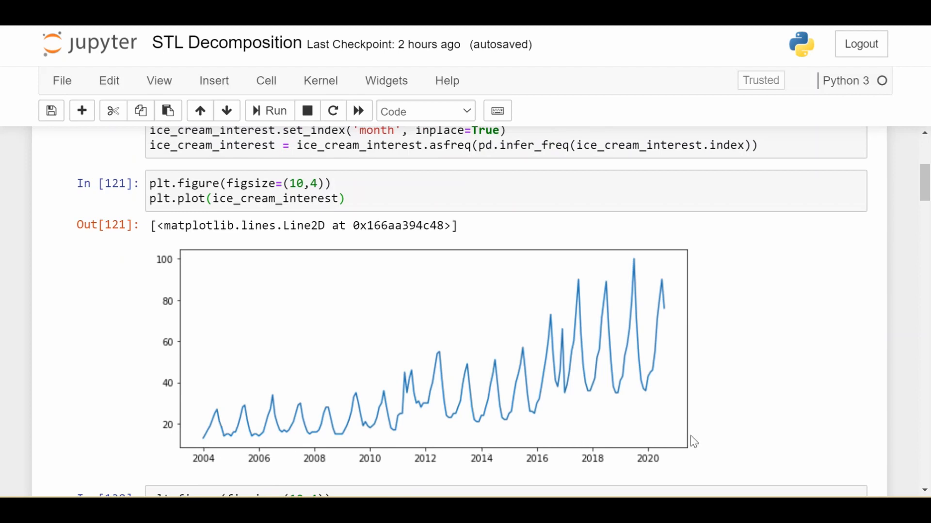
mouse_move(388, 404)
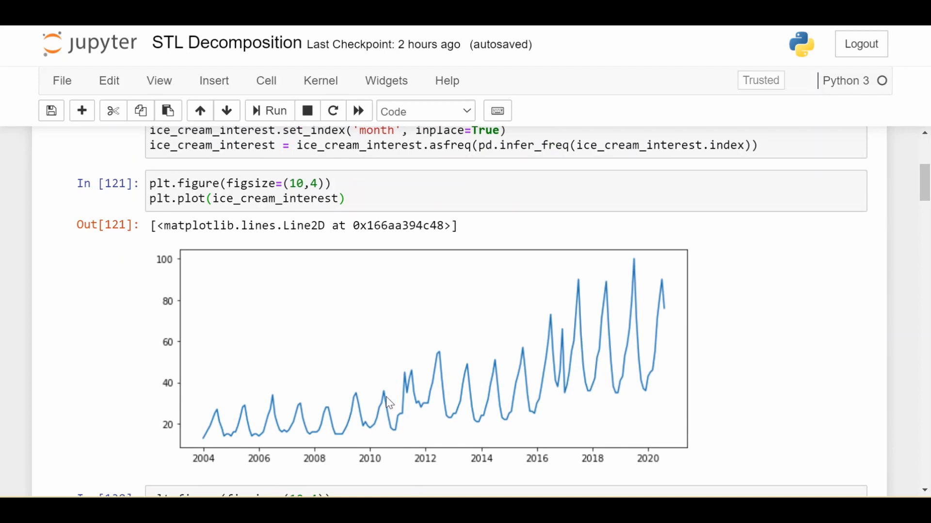
mouse_move(260, 416)
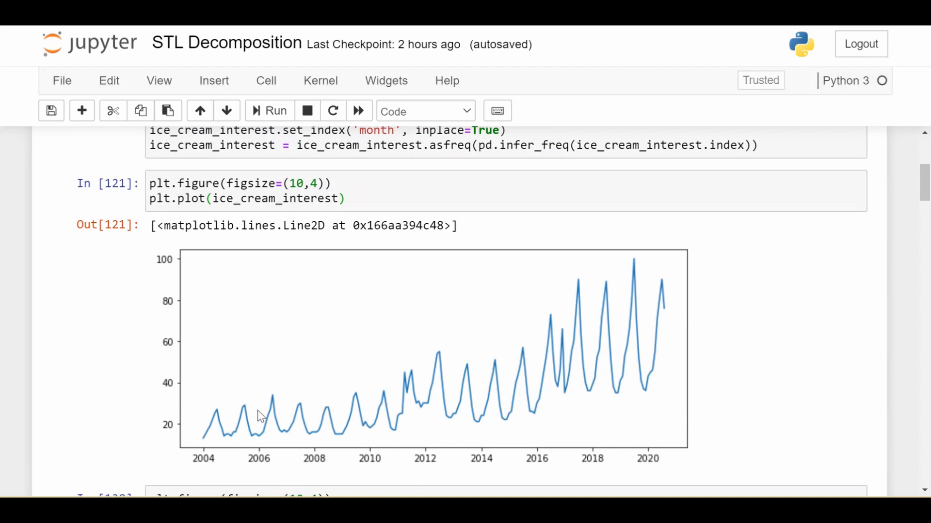
mouse_move(302, 404)
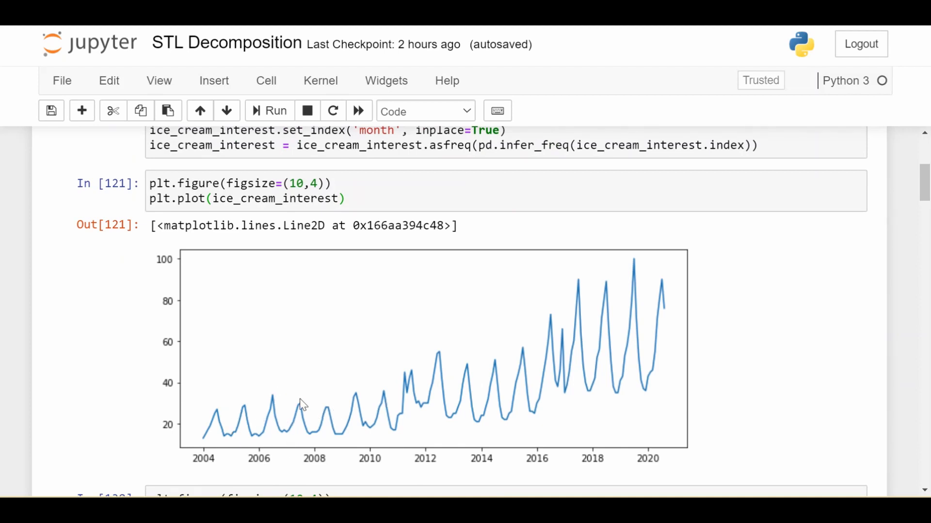
mouse_move(307, 442)
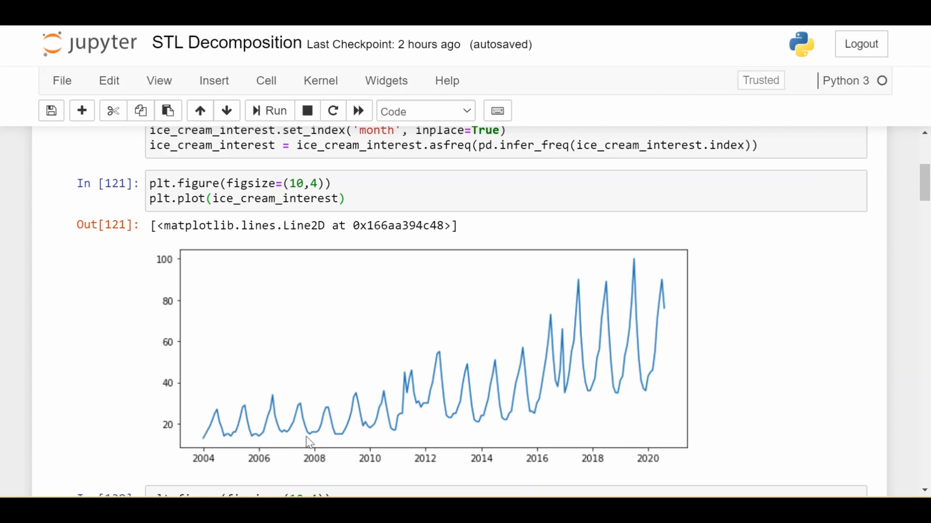
mouse_move(638, 346)
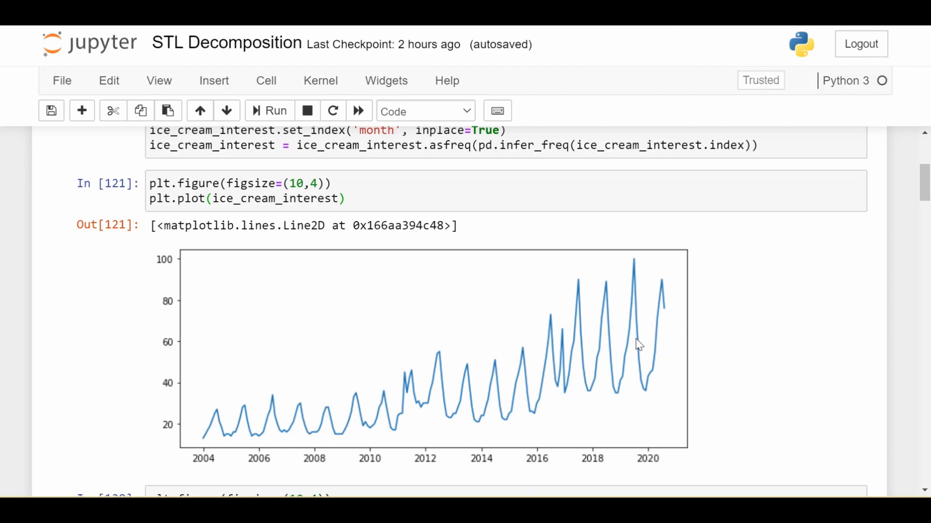
scroll("down", 3)
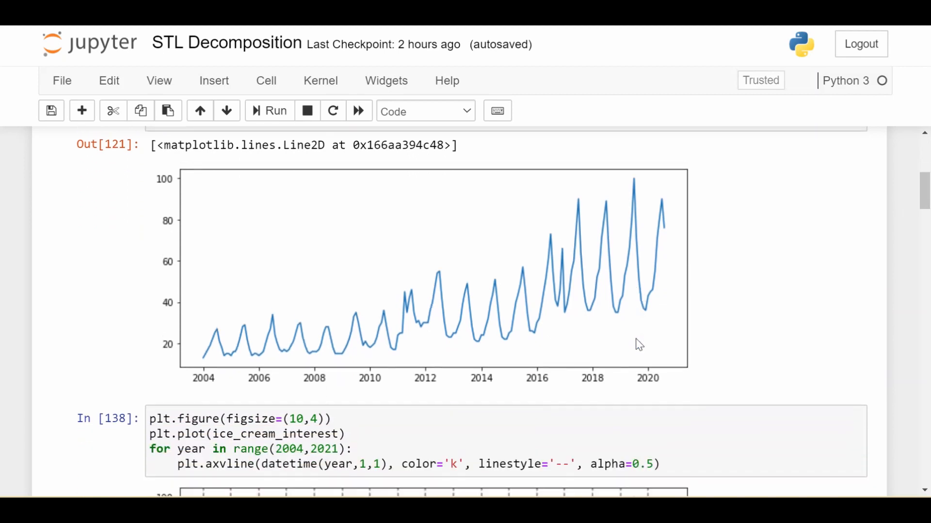
scroll("down", 3)
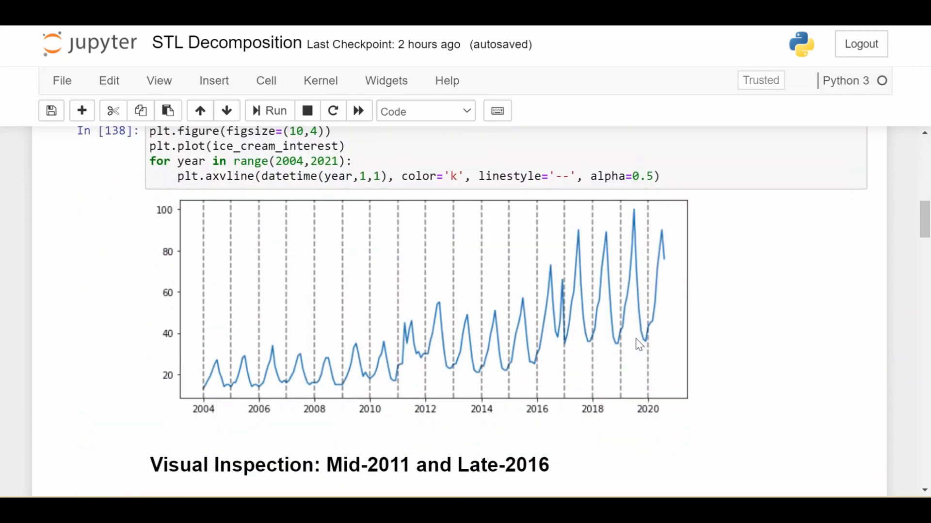
mouse_move(211, 383)
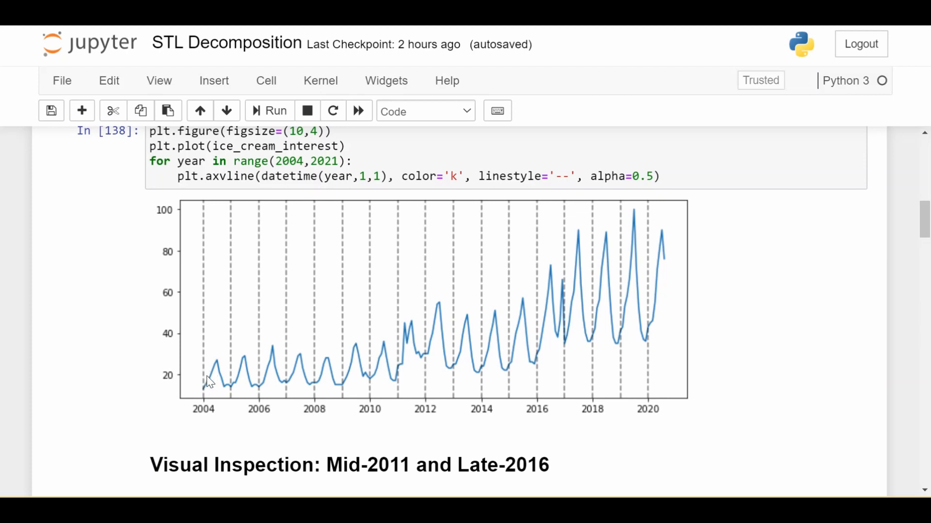
mouse_move(367, 388)
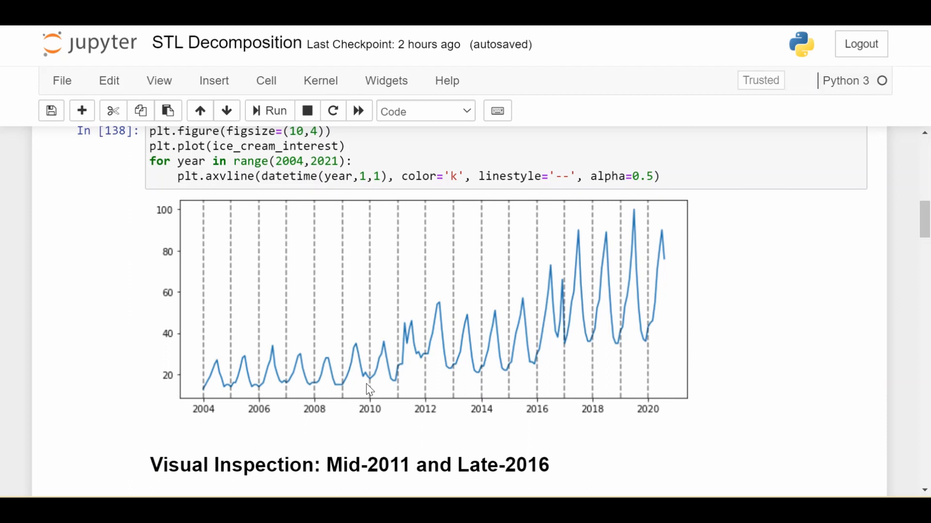
mouse_move(399, 330)
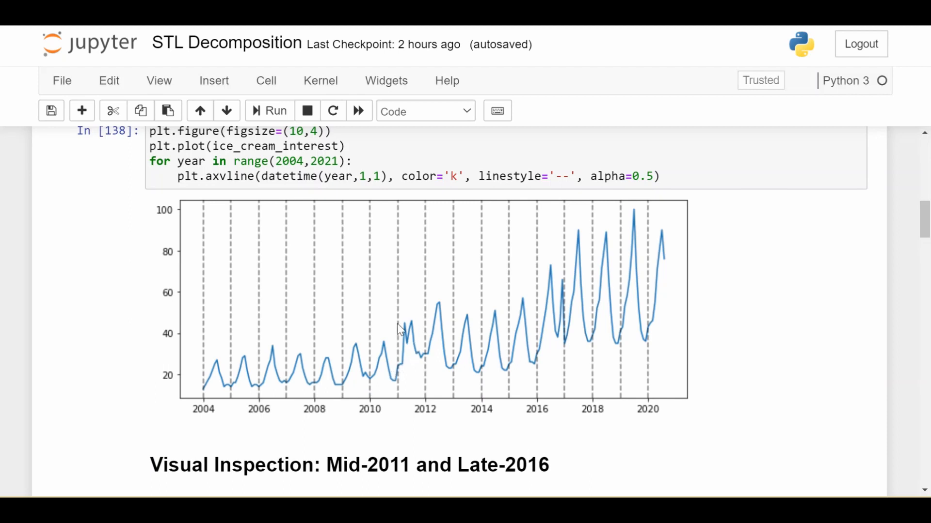
mouse_move(420, 348)
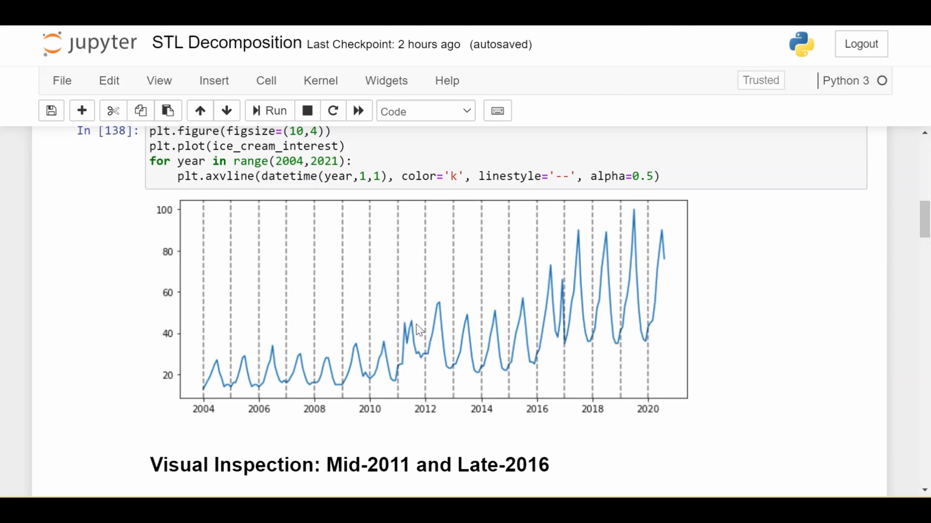
mouse_move(543, 334)
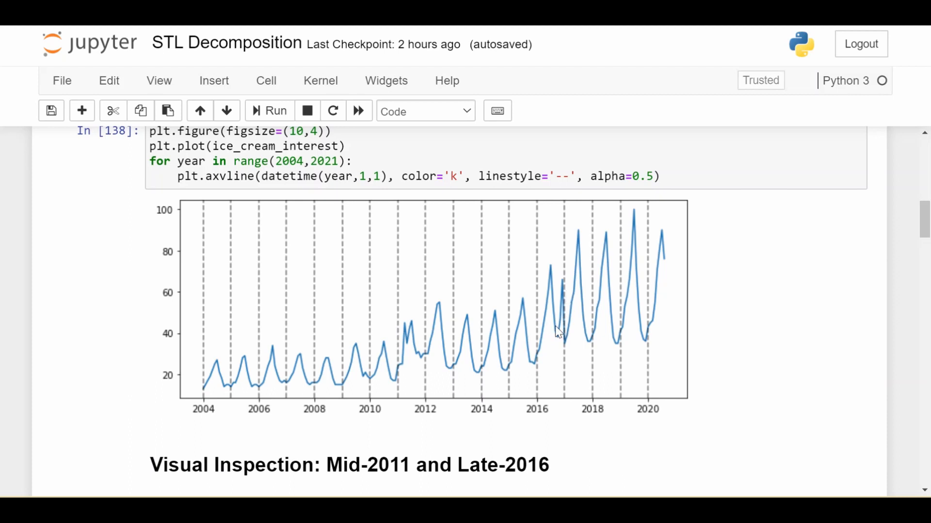
mouse_move(572, 349)
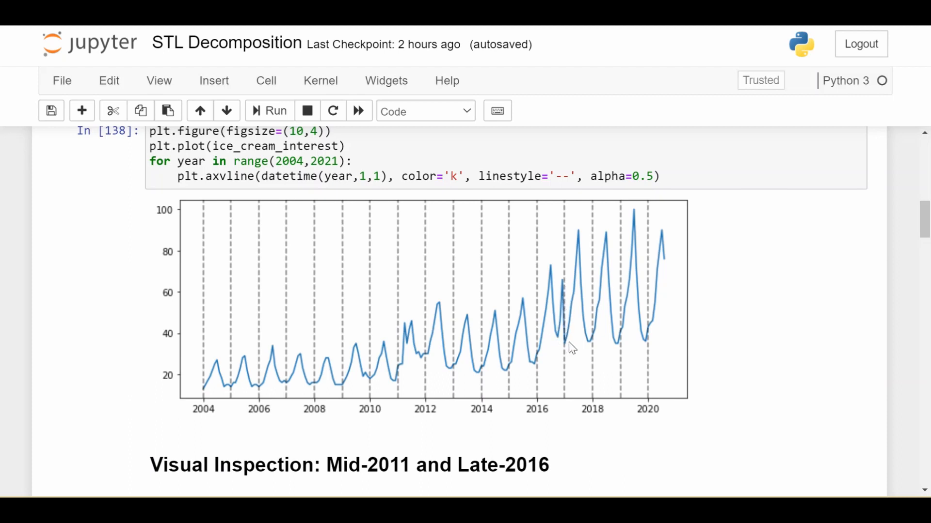
mouse_move(524, 354)
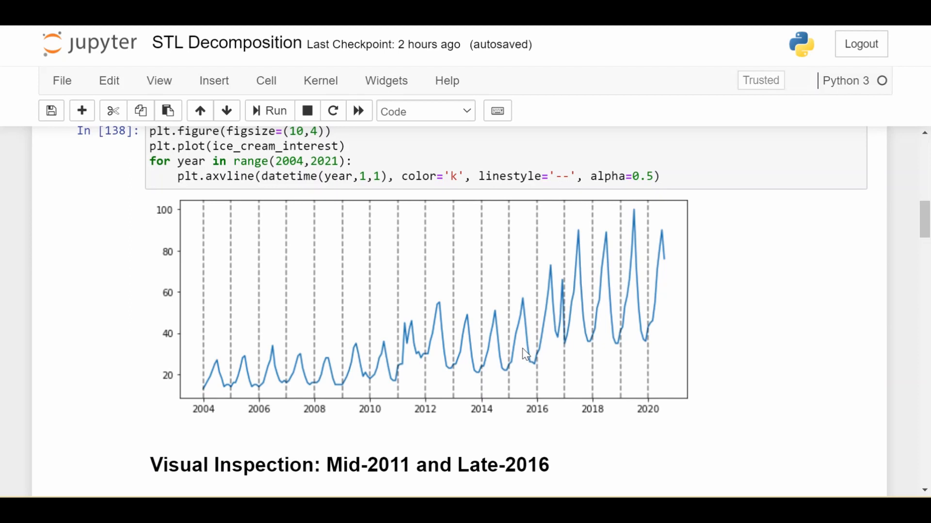
mouse_move(527, 315)
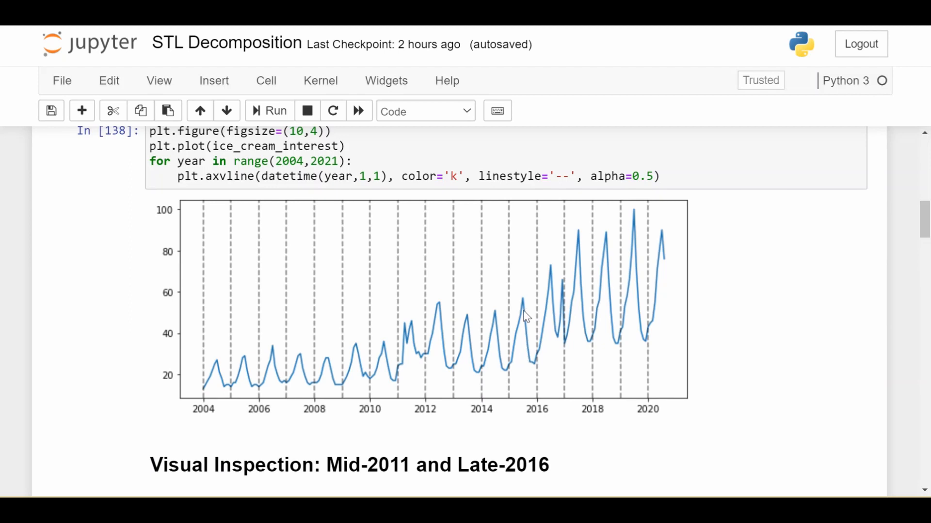
mouse_move(564, 291)
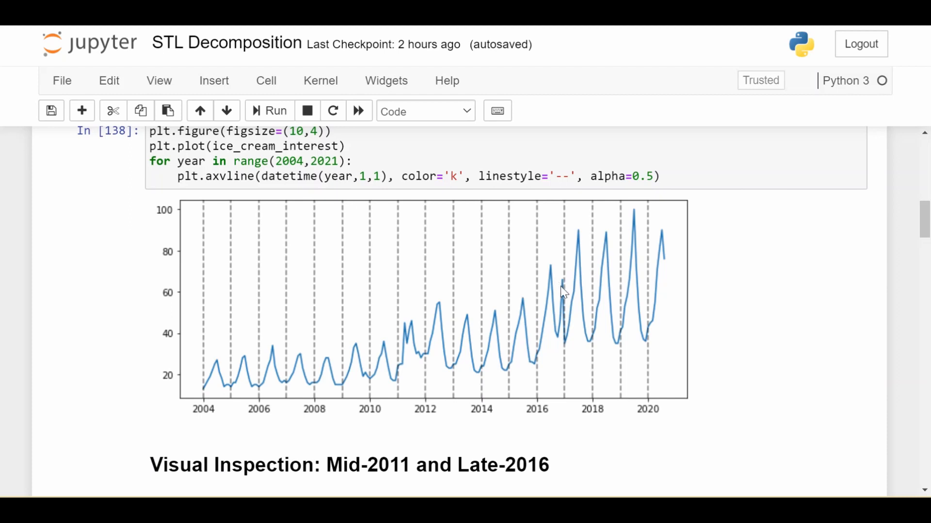
mouse_move(559, 279)
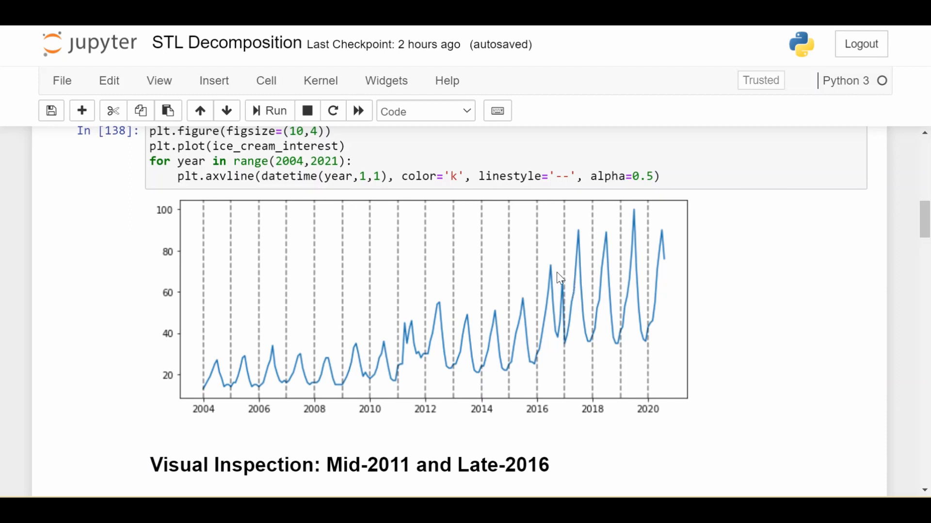
mouse_move(559, 283)
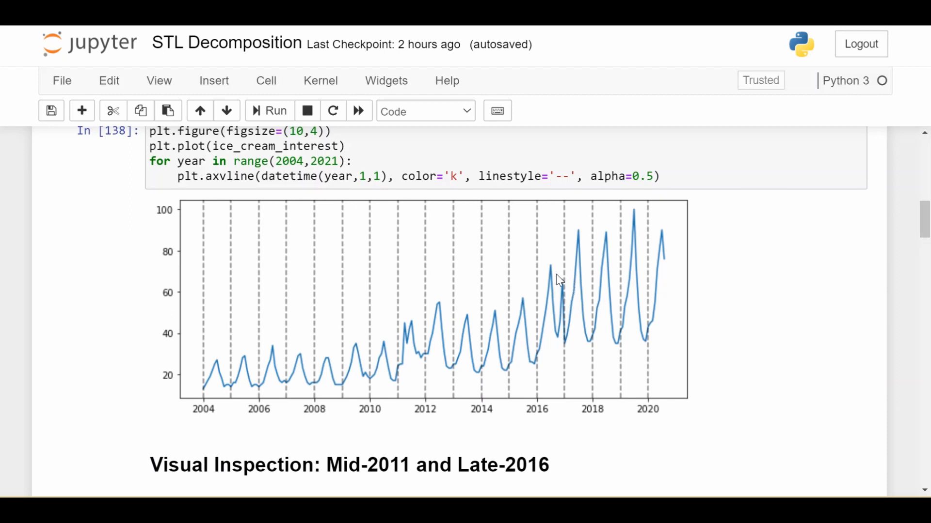
mouse_move(519, 346)
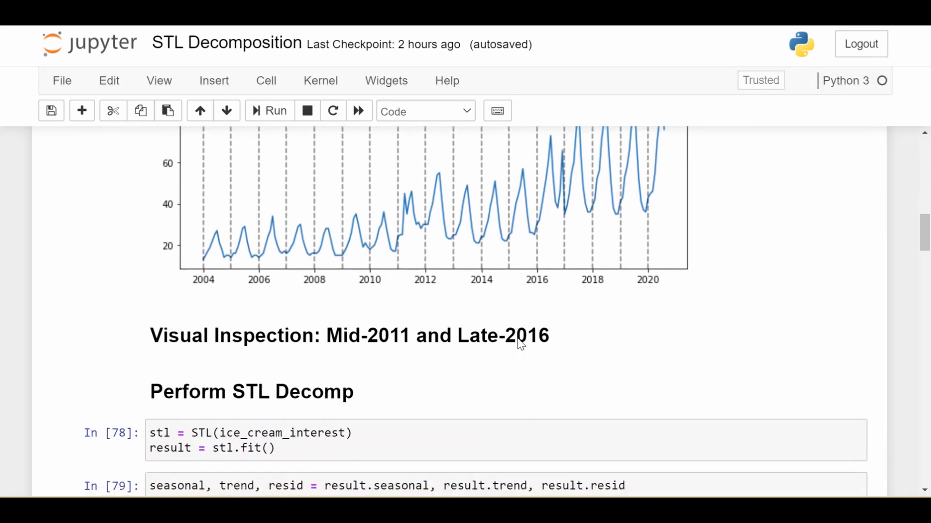
mouse_move(165, 270)
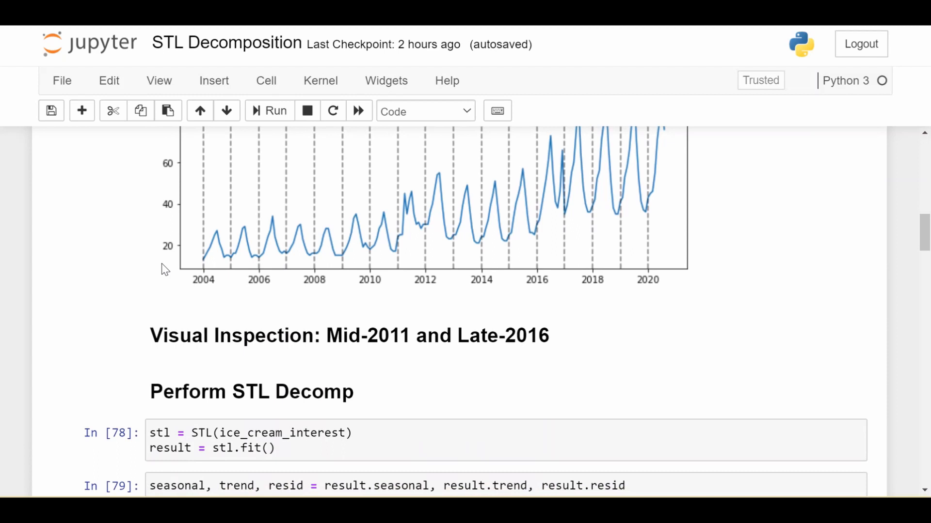
scroll("down", 3)
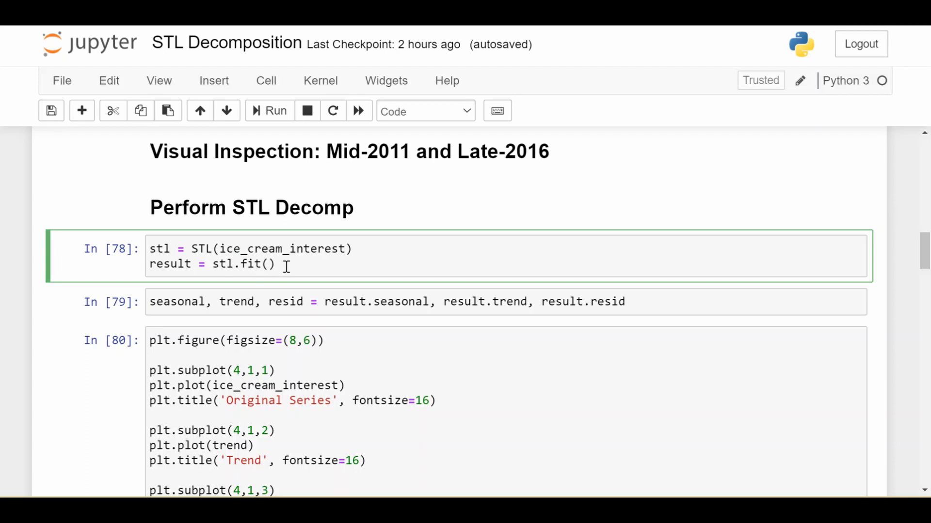
mouse_move(218, 296)
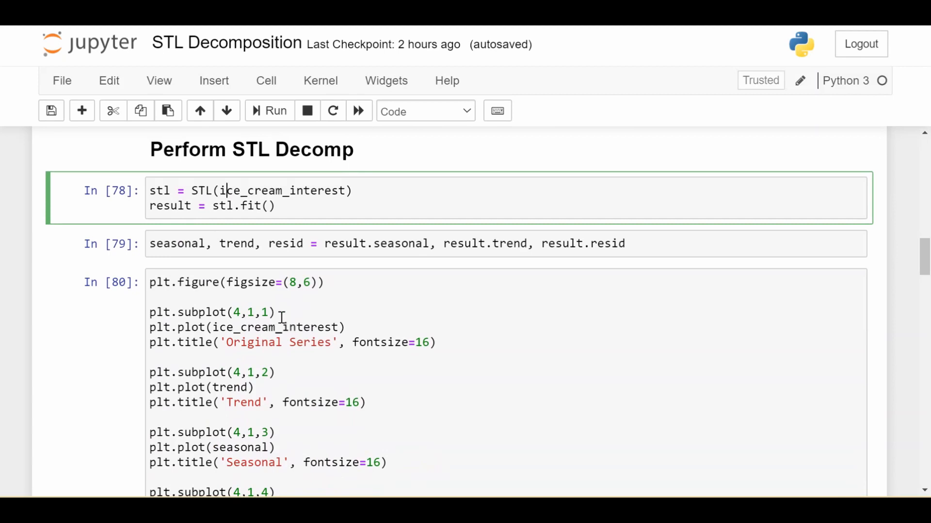
scroll("down", 3)
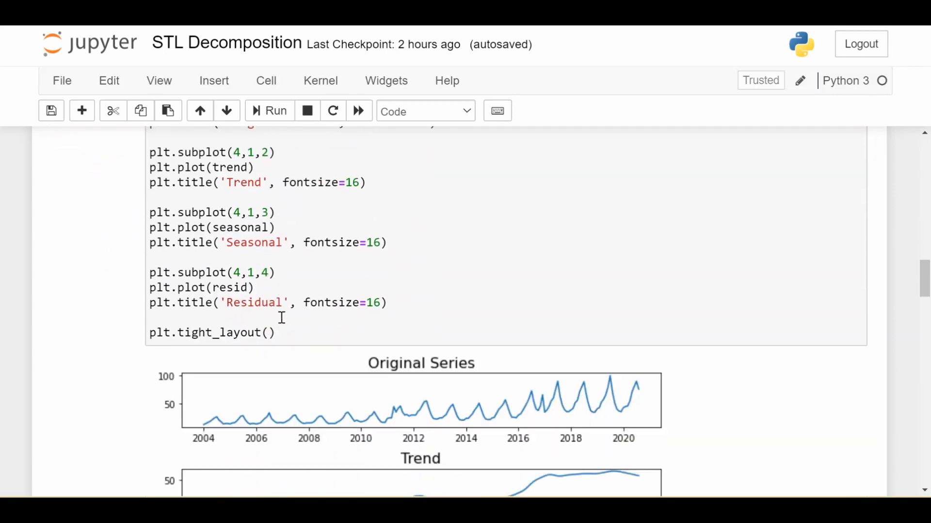
scroll("down", 3)
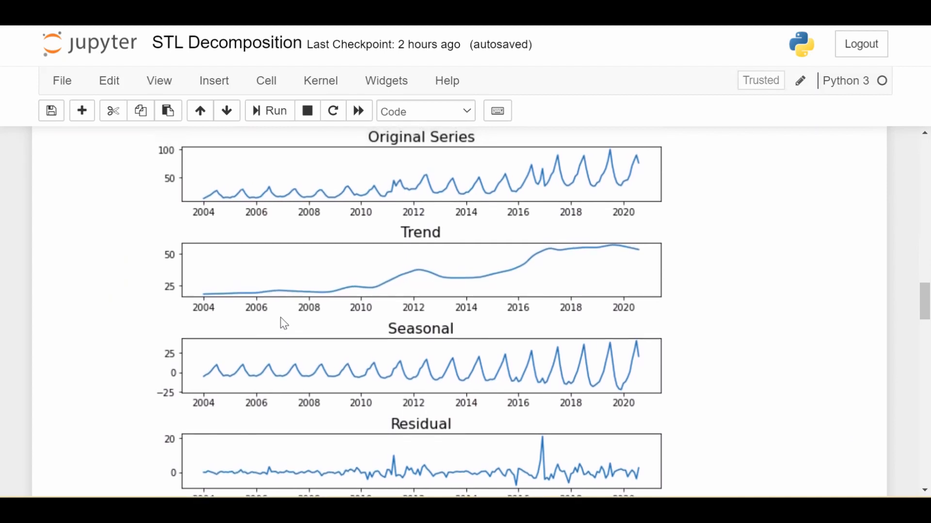
mouse_move(260, 200)
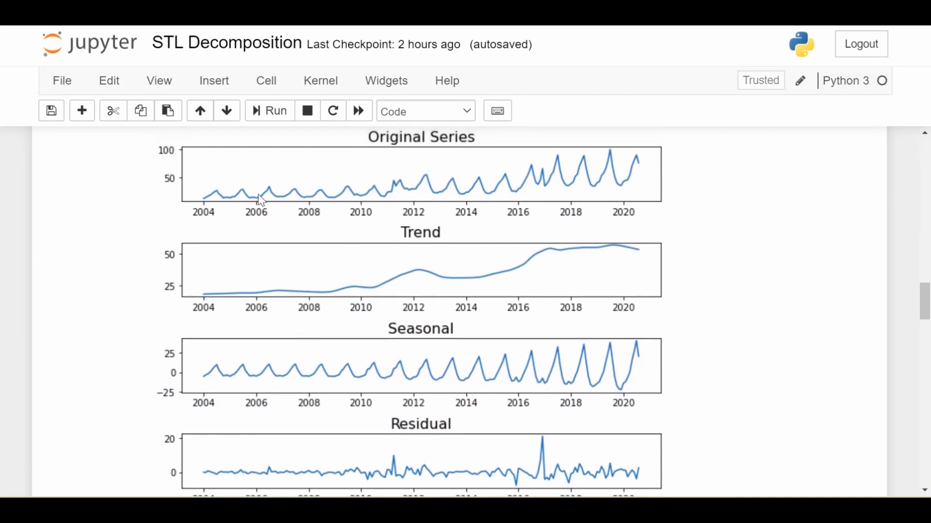
mouse_move(602, 184)
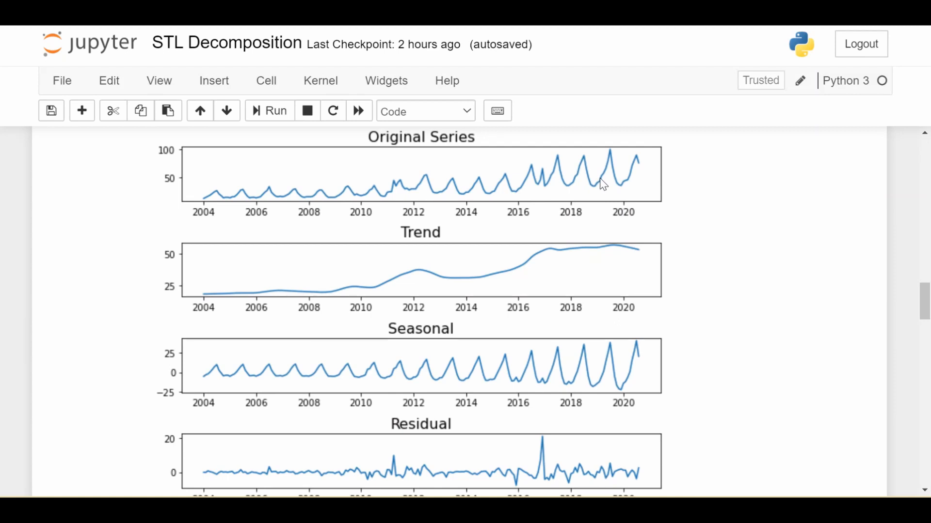
mouse_move(96, 214)
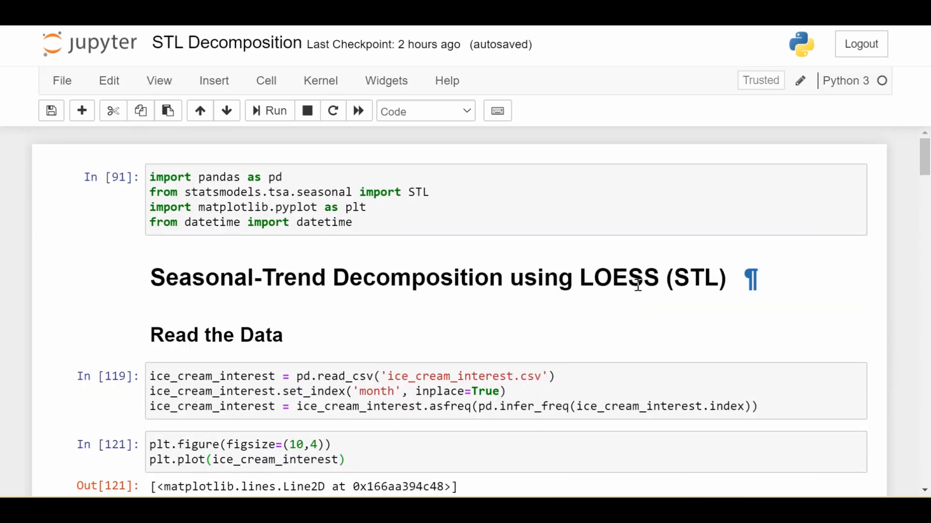
mouse_move(418, 291)
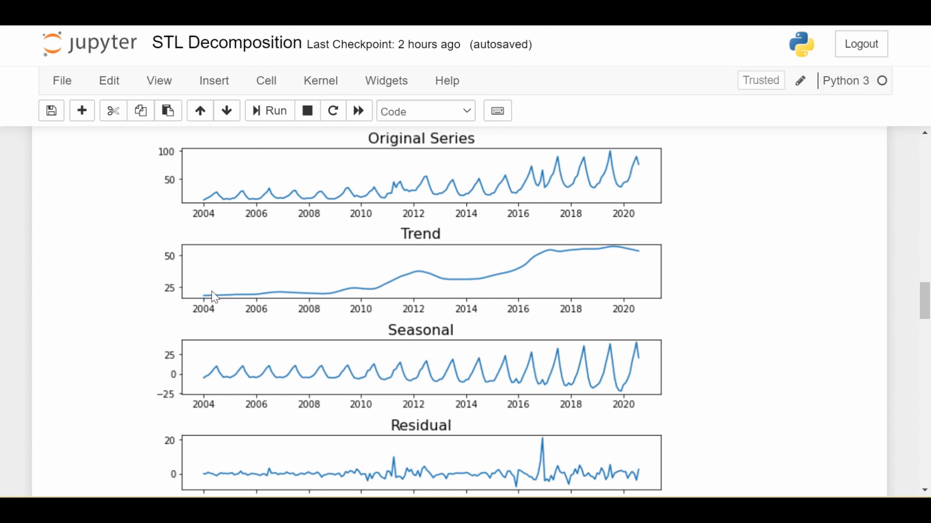
mouse_move(256, 269)
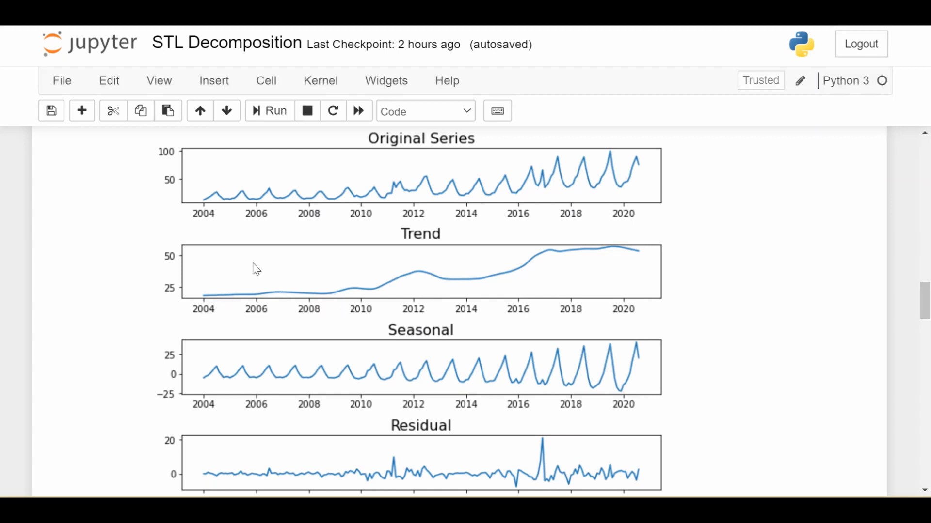
mouse_move(228, 201)
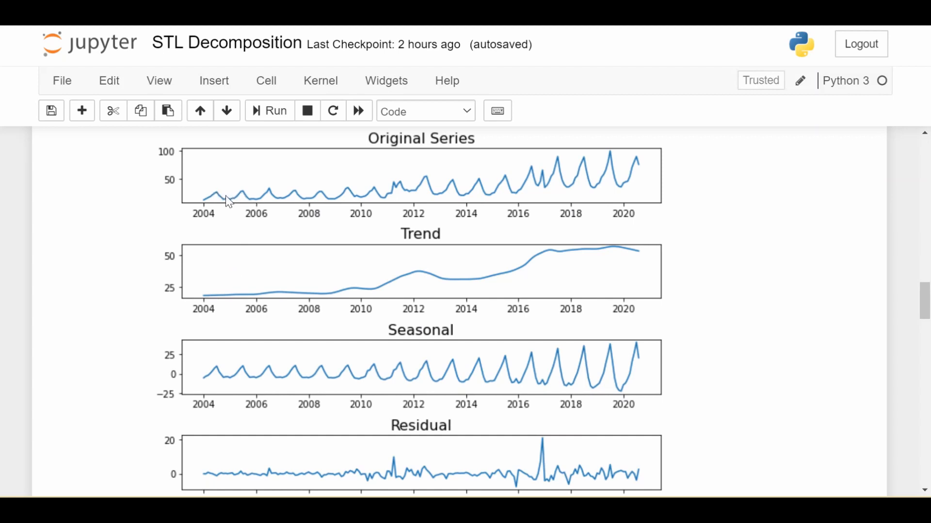
mouse_move(552, 184)
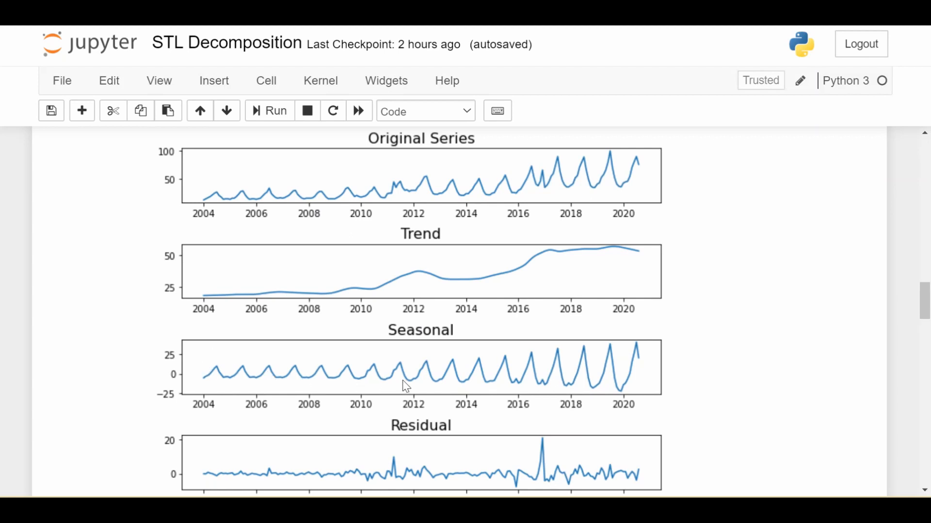
mouse_move(264, 380)
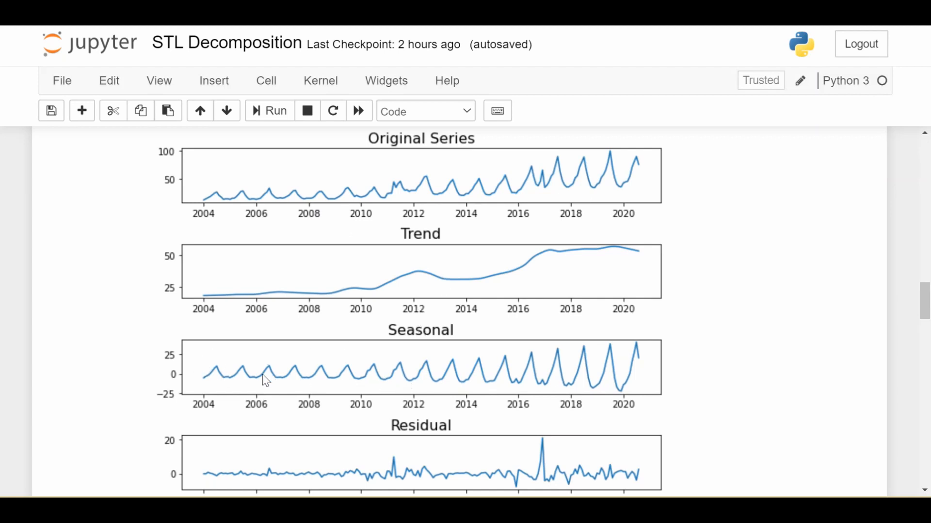
mouse_move(555, 376)
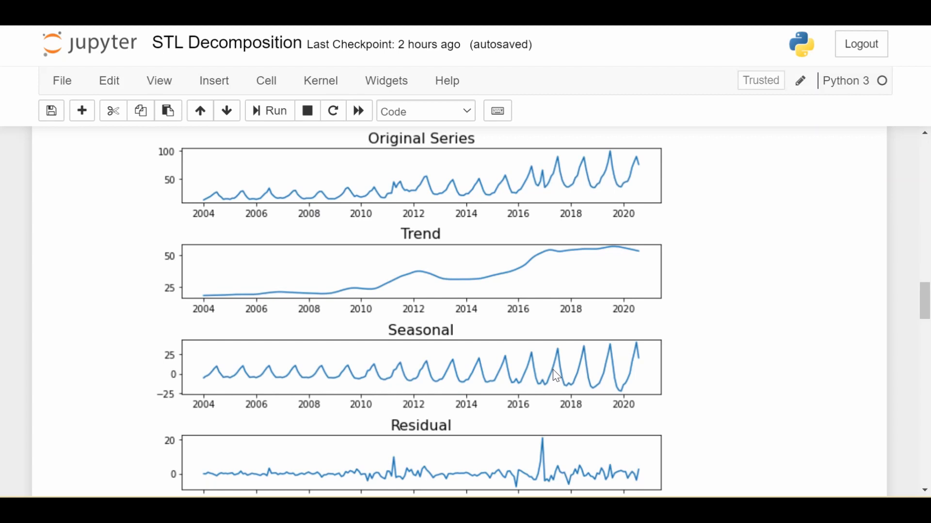
mouse_move(630, 253)
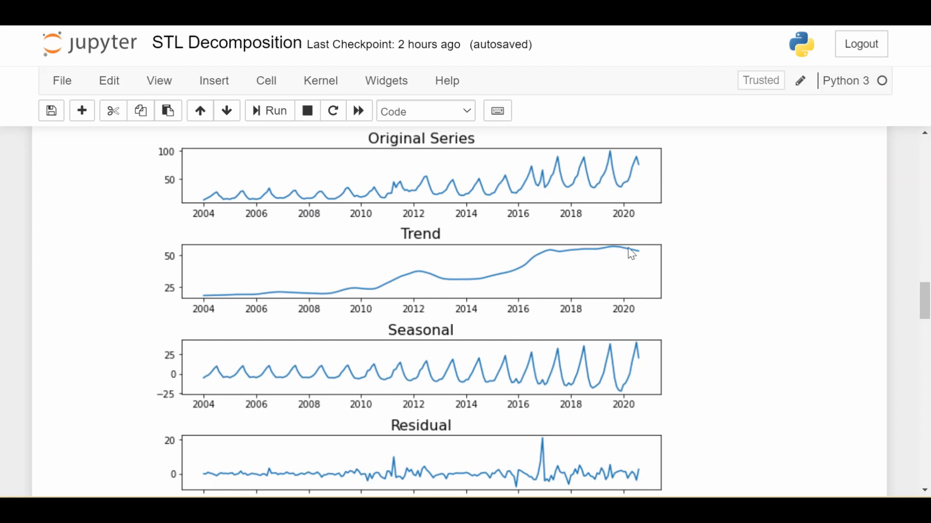
mouse_move(602, 262)
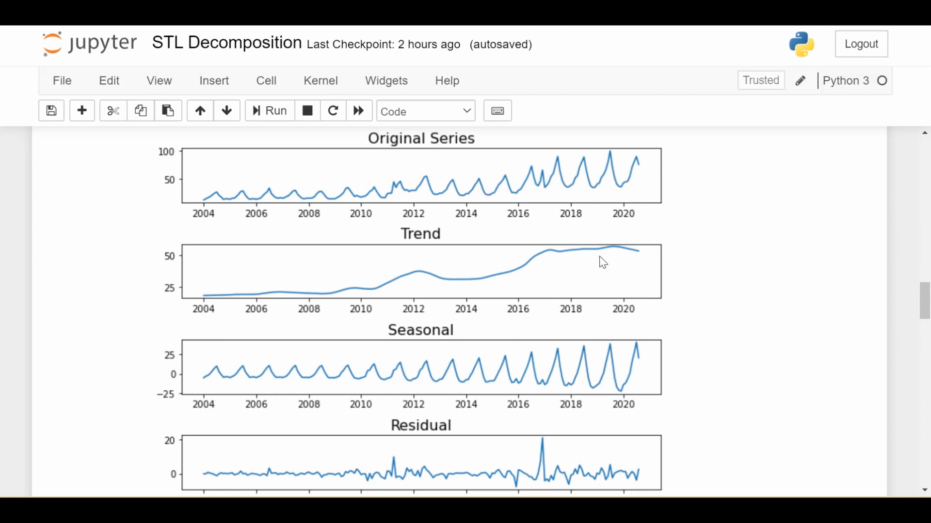
mouse_move(601, 366)
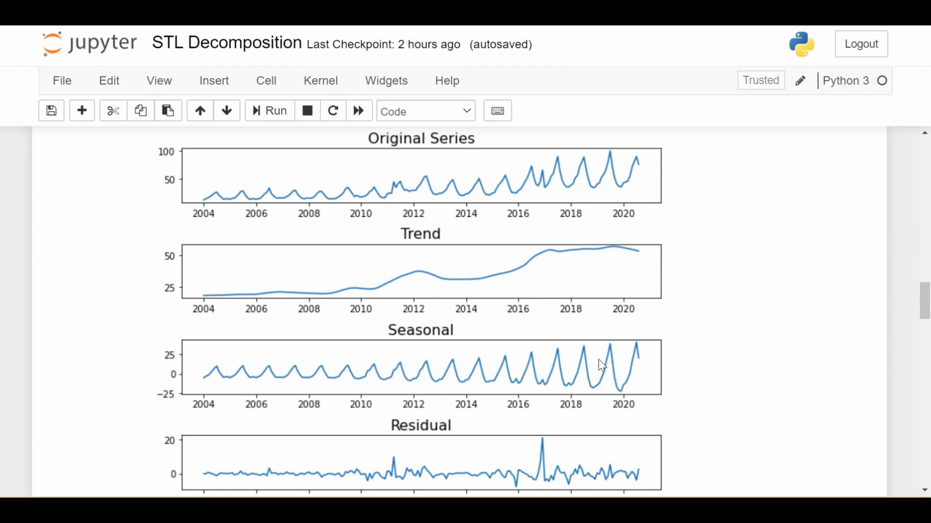
- Scroll to the residual threshold cell and start editing it
scroll("down", 3)
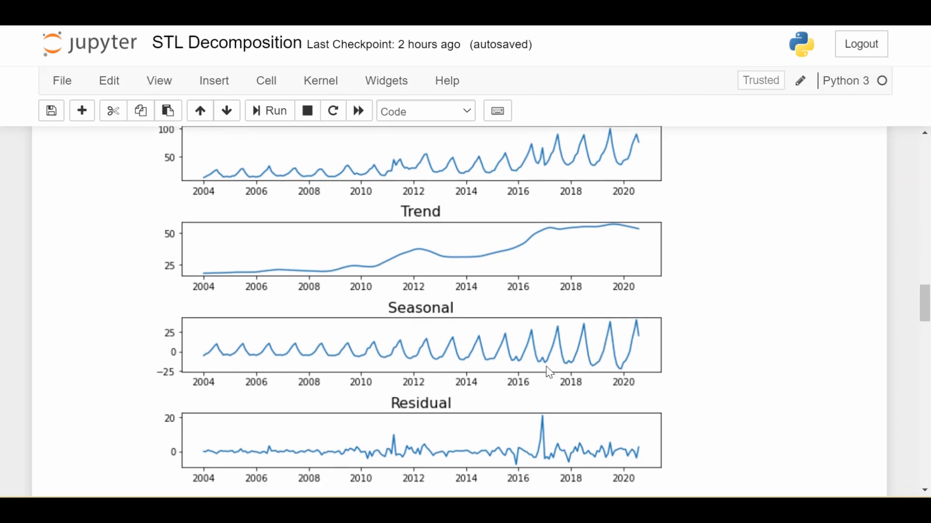
mouse_move(432, 428)
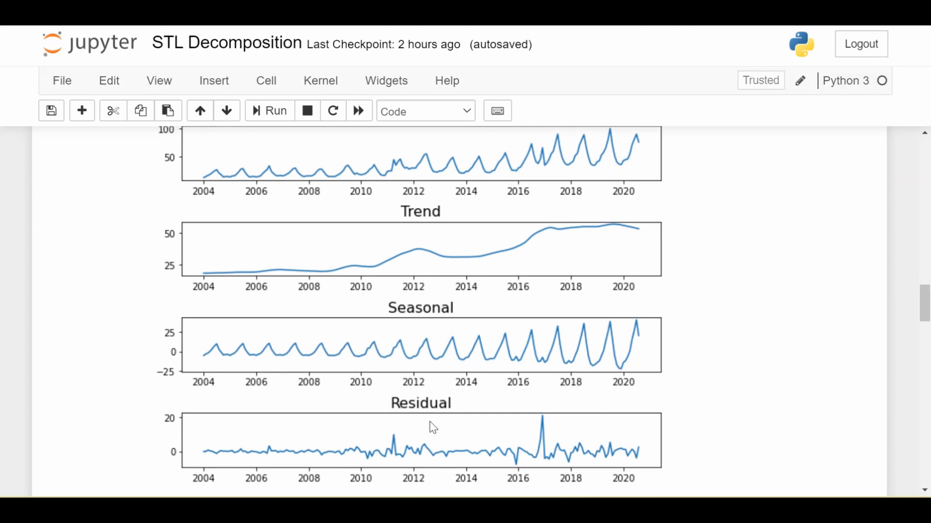
mouse_move(574, 249)
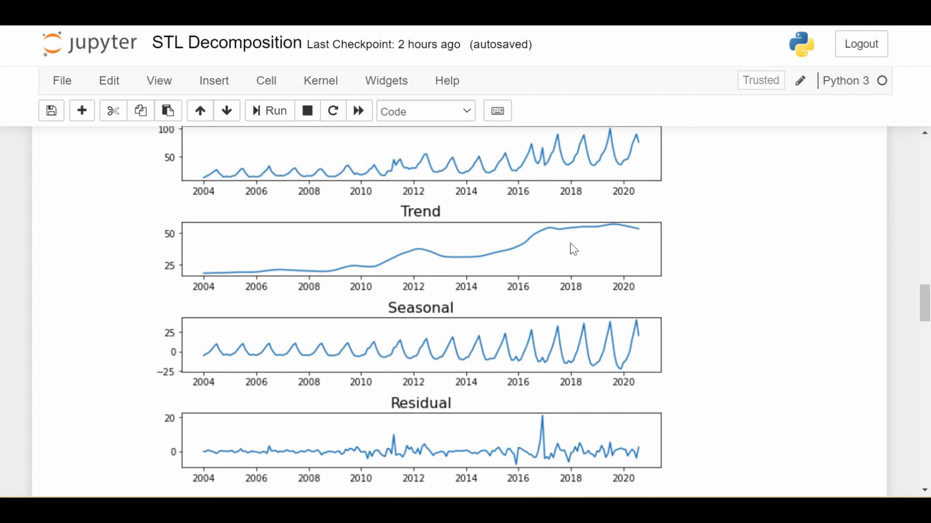
mouse_move(497, 219)
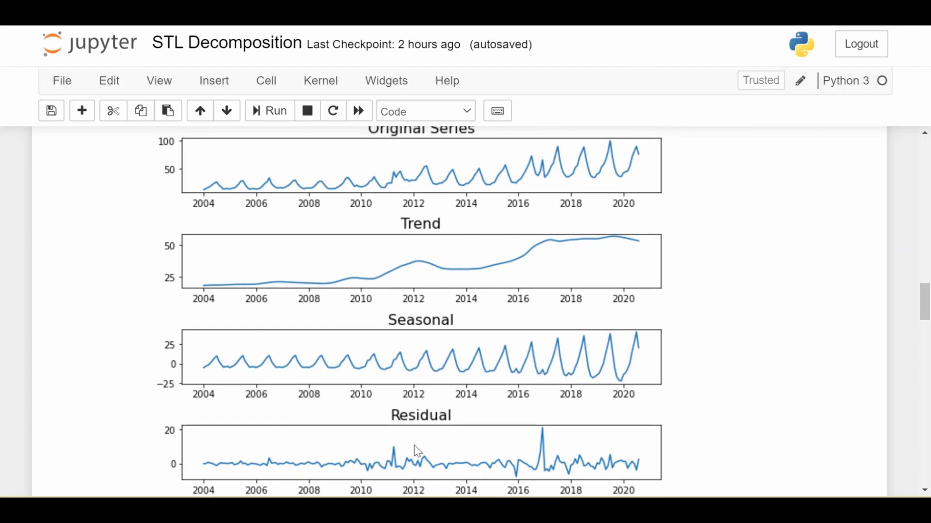
mouse_move(472, 454)
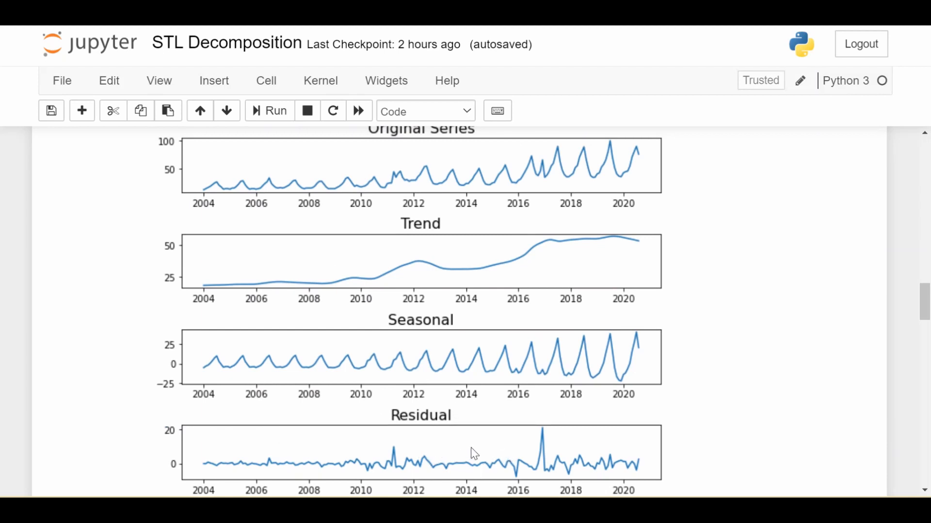
mouse_move(364, 408)
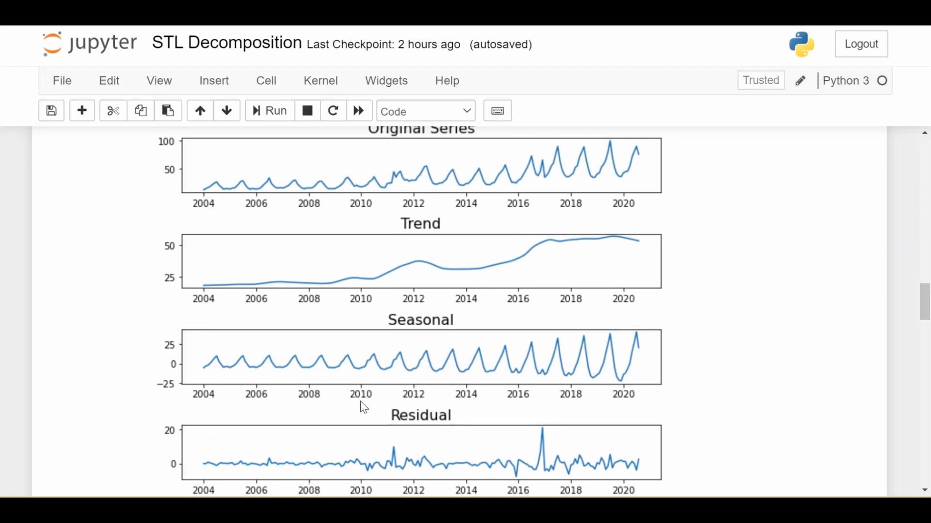
scroll("down", 3)
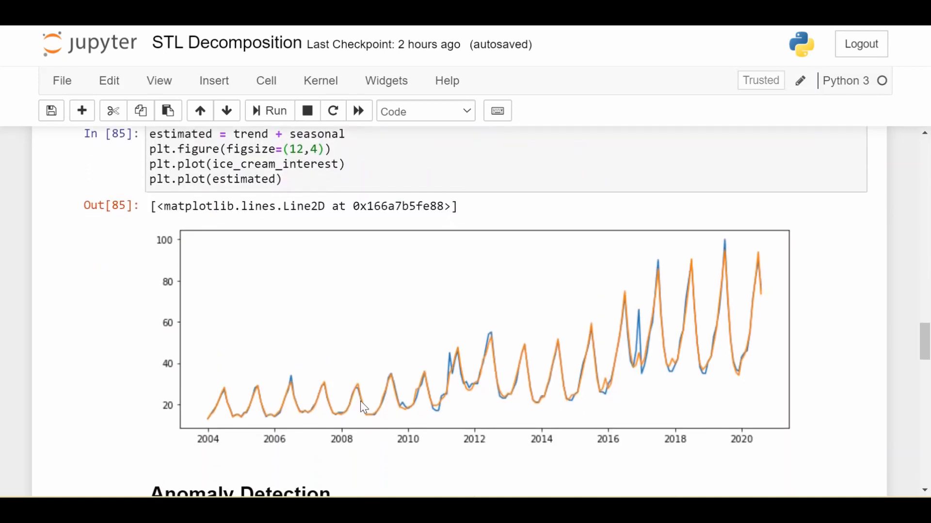
mouse_move(417, 394)
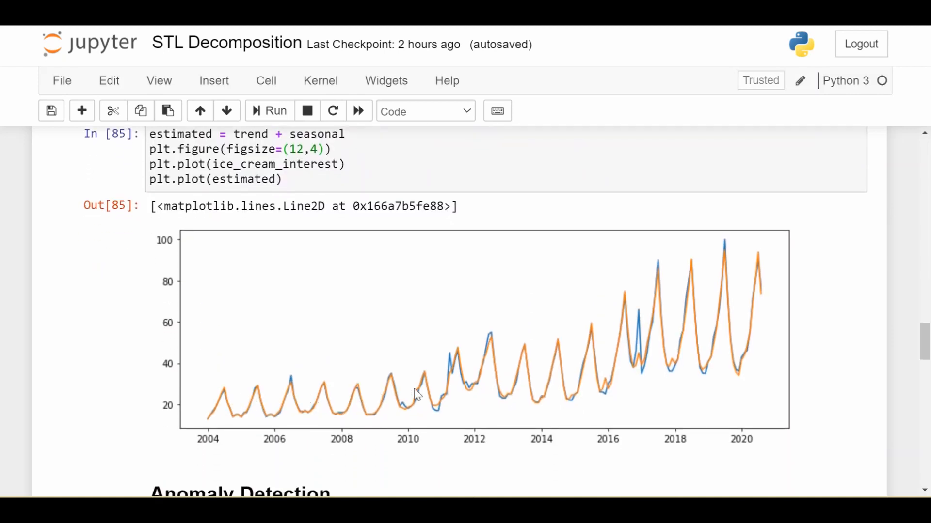
mouse_move(257, 405)
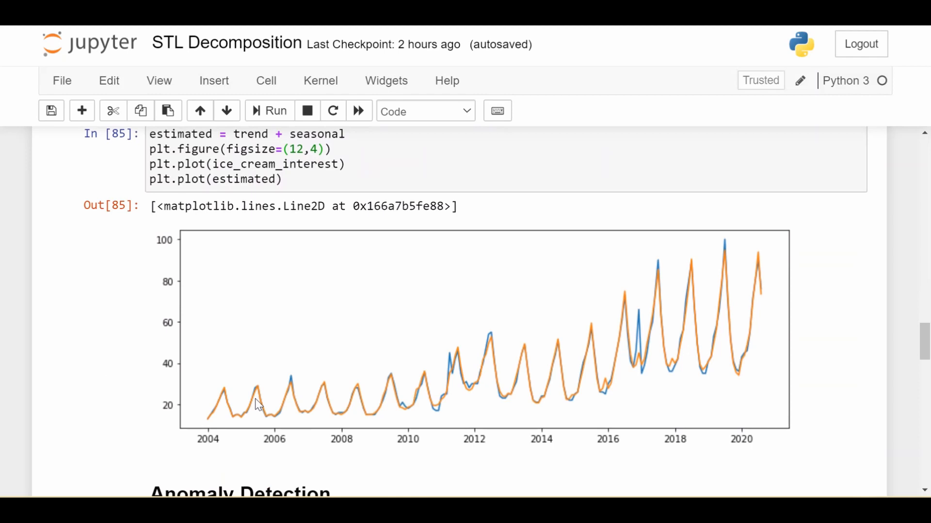
mouse_move(291, 246)
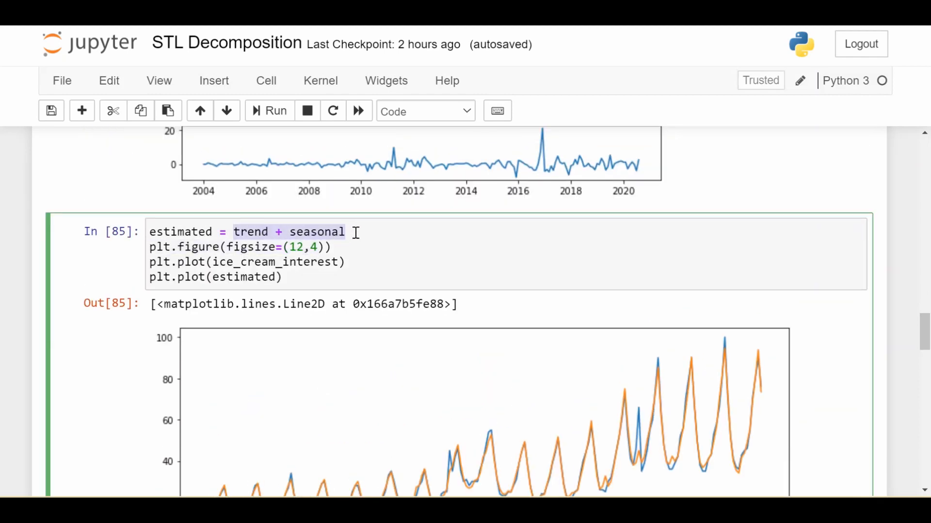
scroll("down", 3)
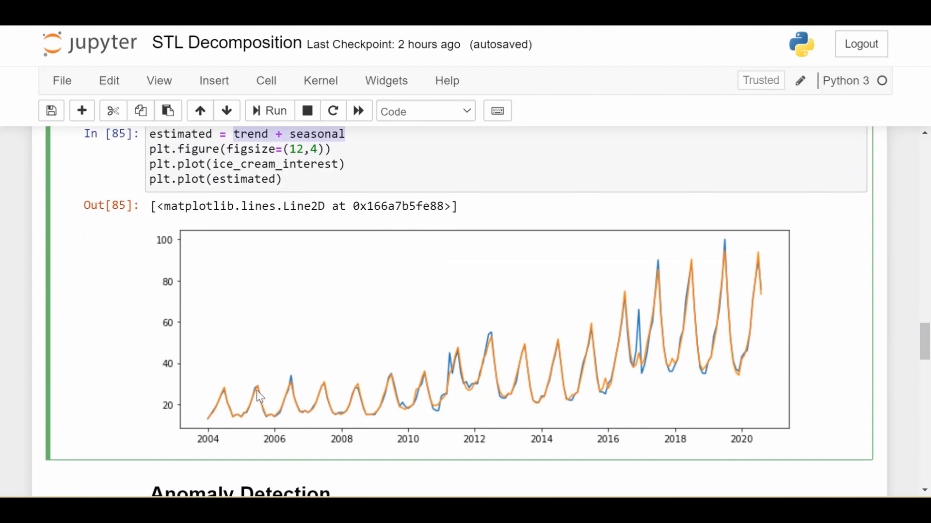
mouse_move(472, 384)
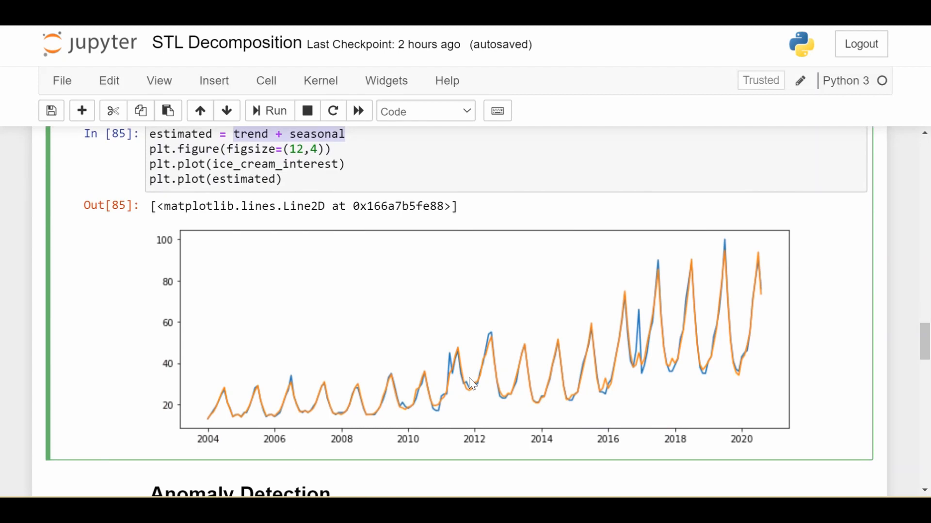
mouse_move(471, 367)
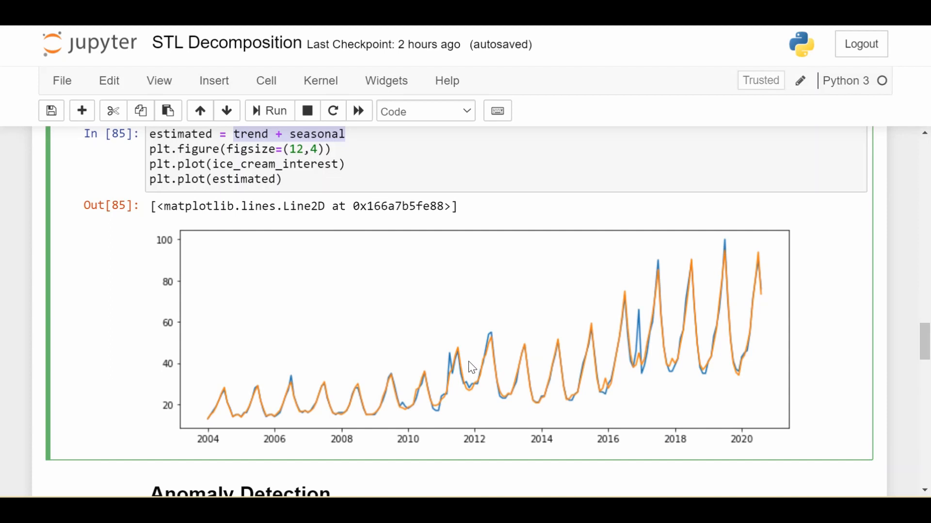
mouse_move(436, 366)
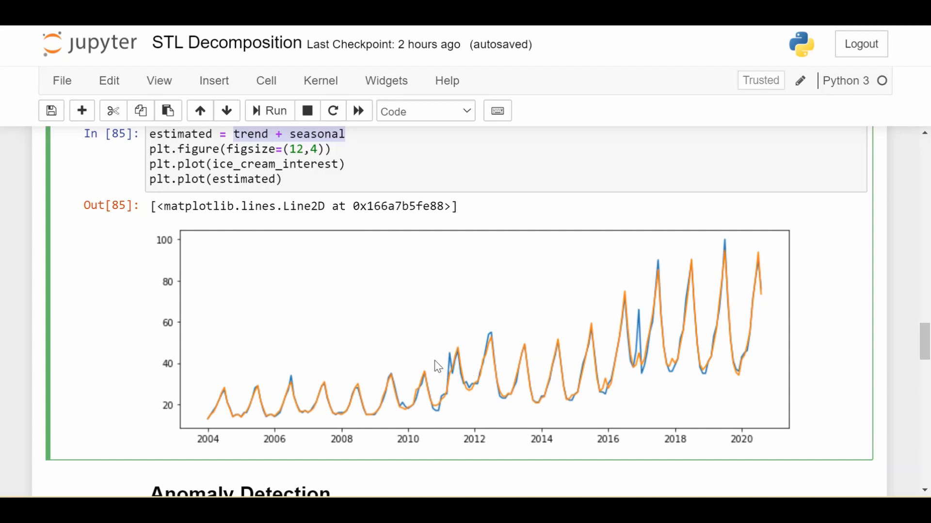
mouse_move(625, 349)
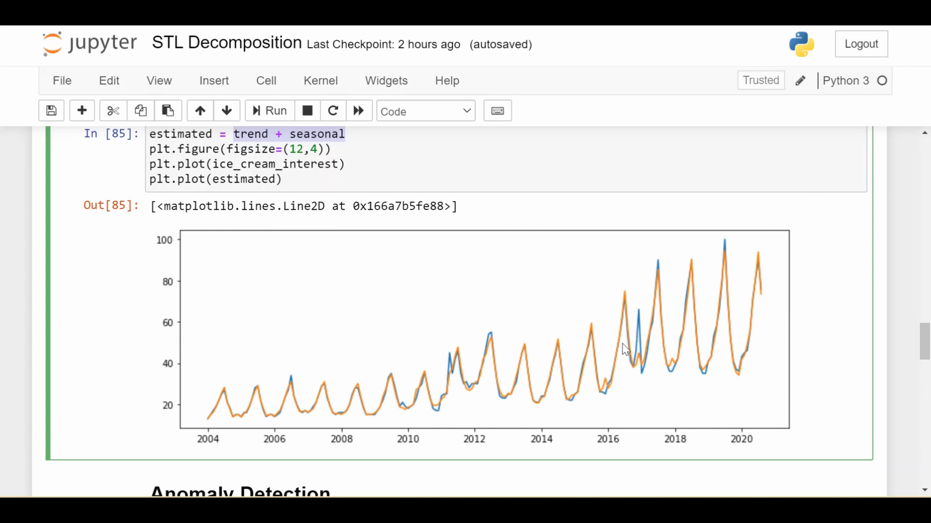
mouse_move(577, 414)
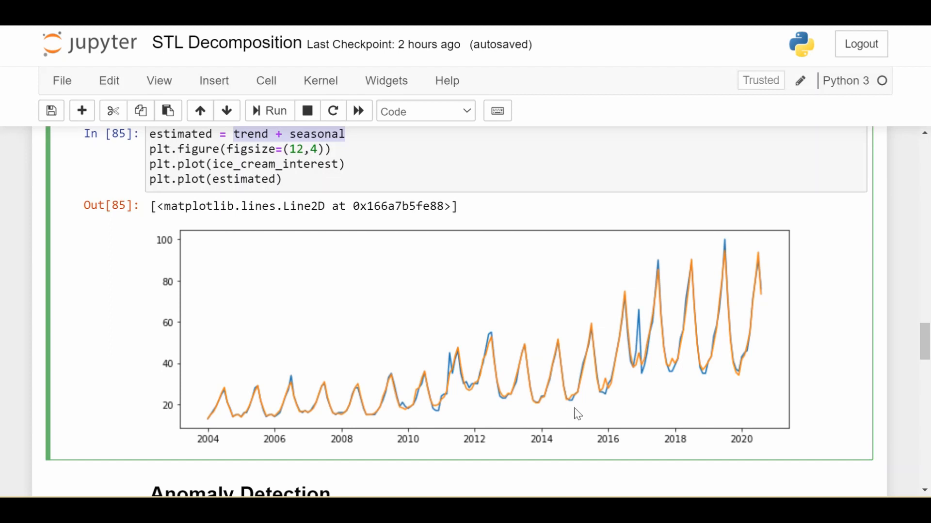
mouse_move(677, 346)
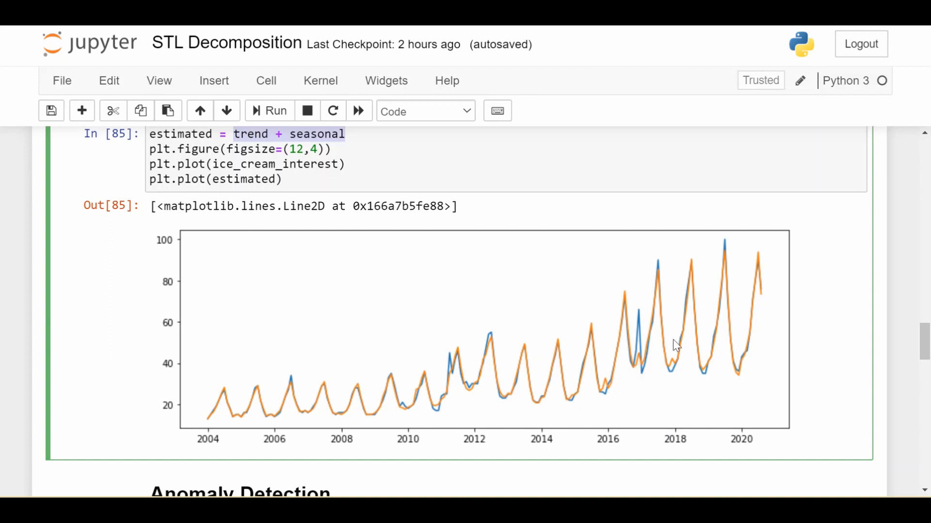
scroll("down", 3)
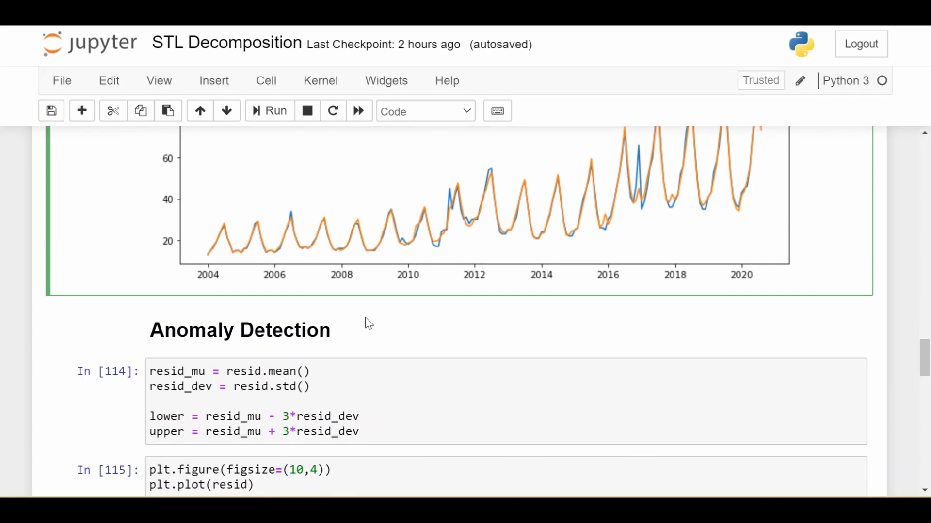
scroll("down", 3)
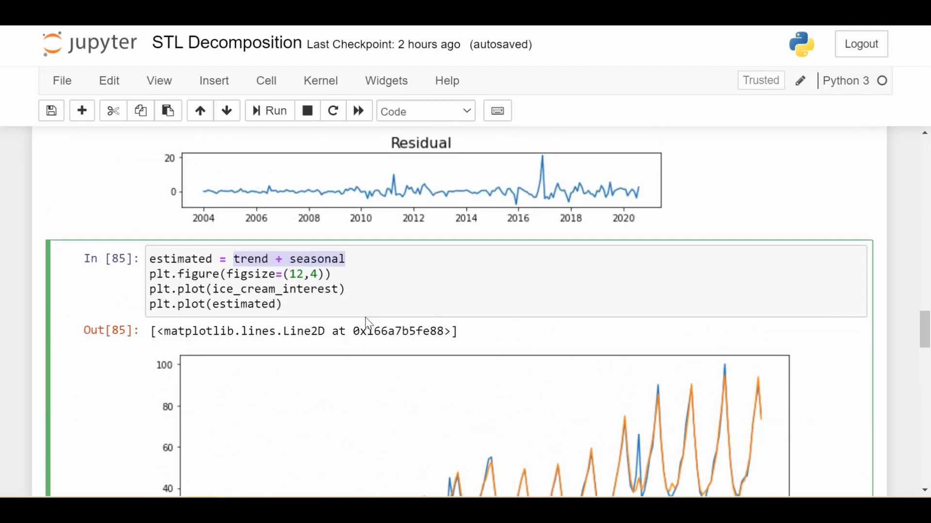
scroll("down", 3)
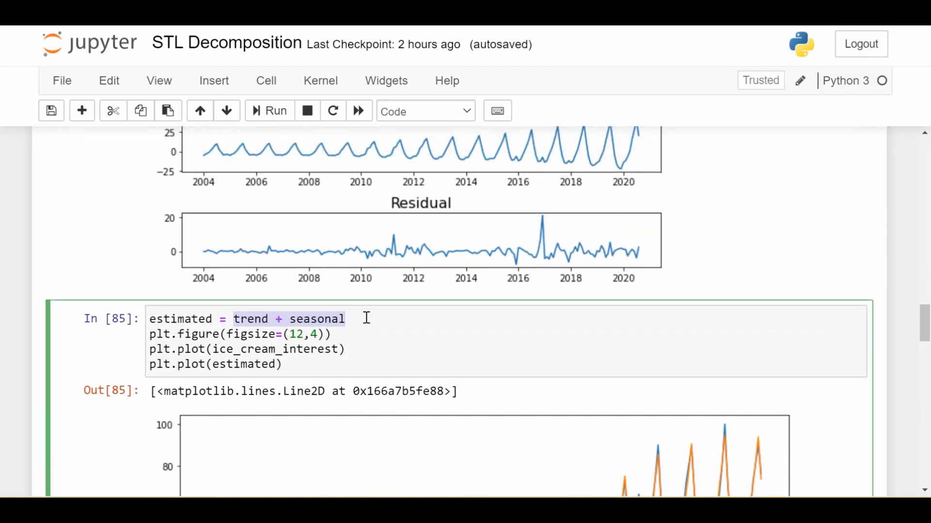
mouse_move(300, 304)
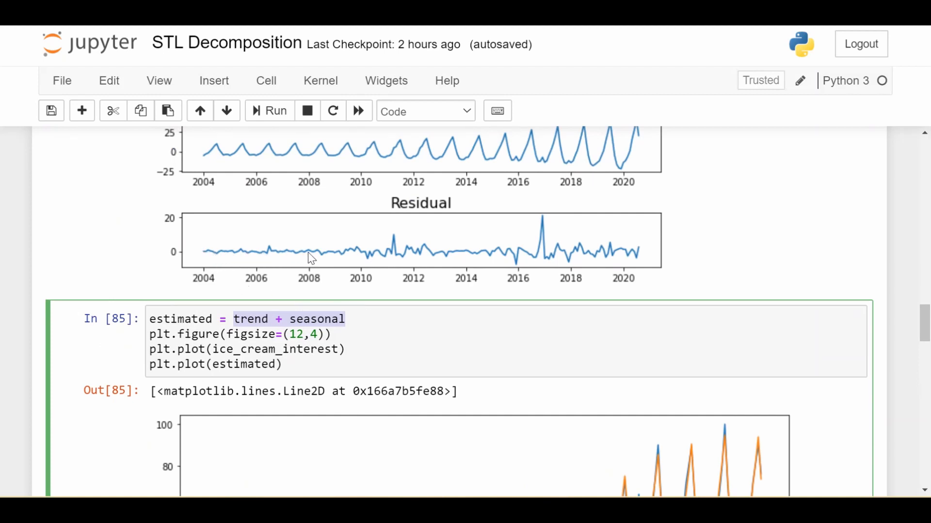
mouse_move(386, 235)
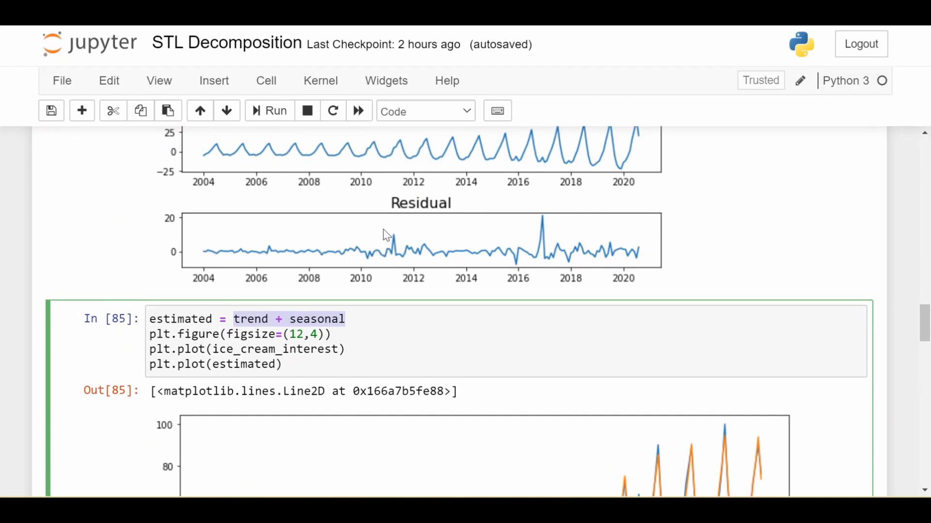
mouse_move(470, 232)
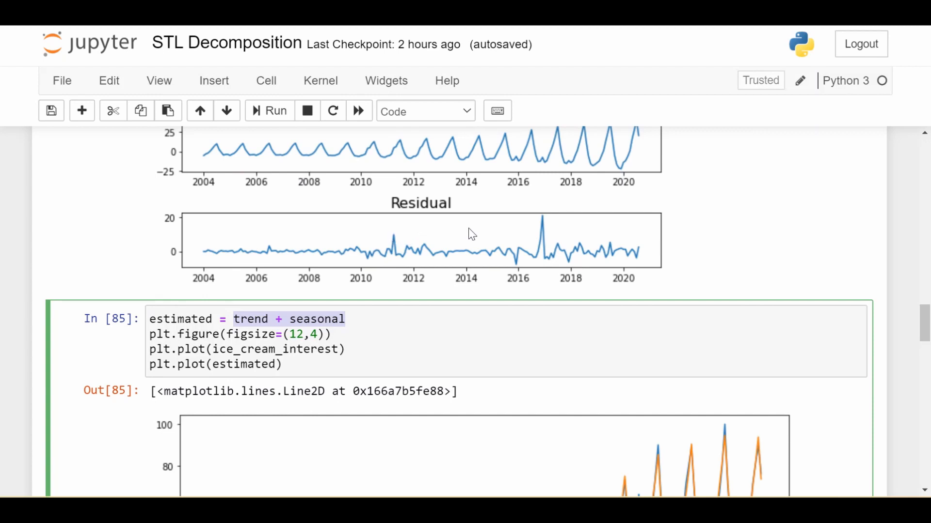
mouse_move(486, 243)
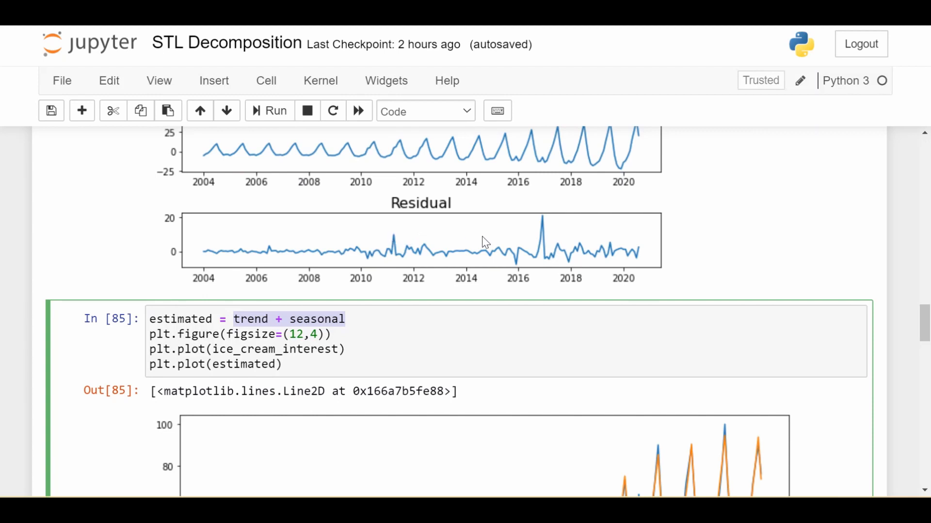
scroll("down", 3)
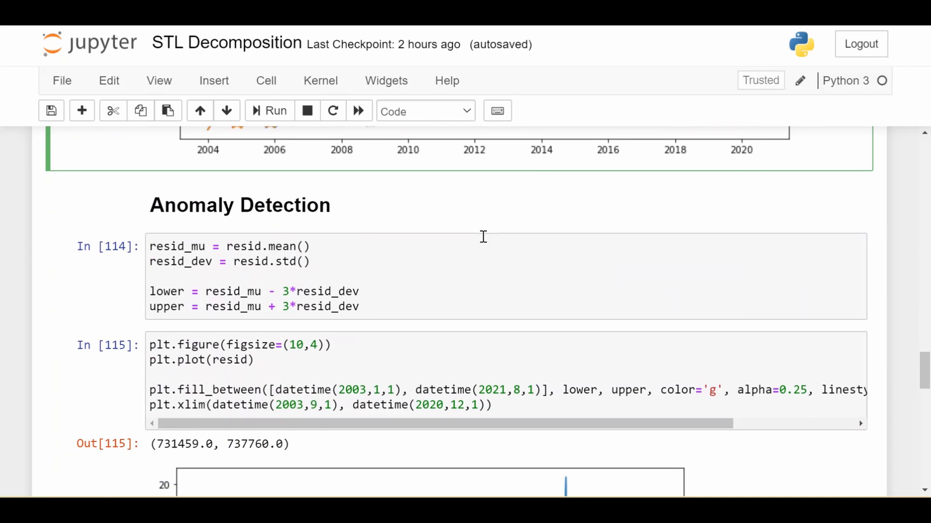
double_click(267, 247)
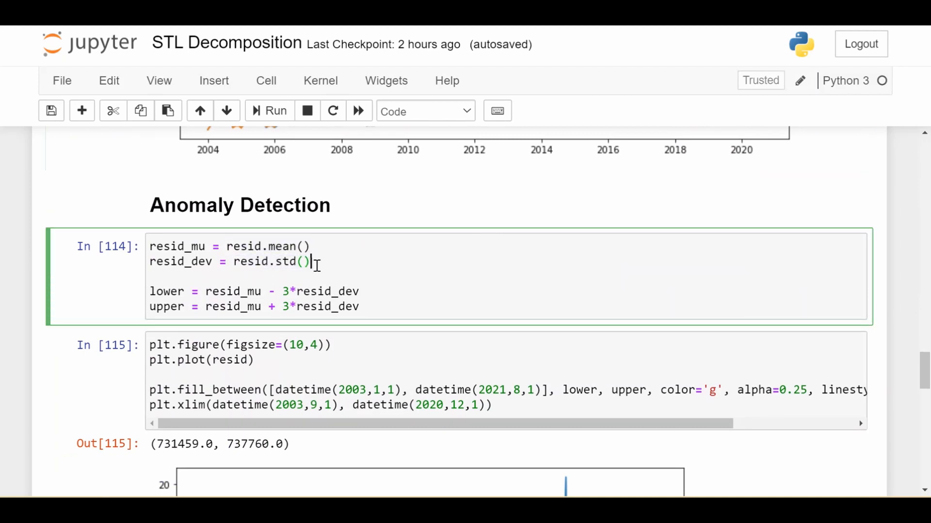
double_click(167, 291)
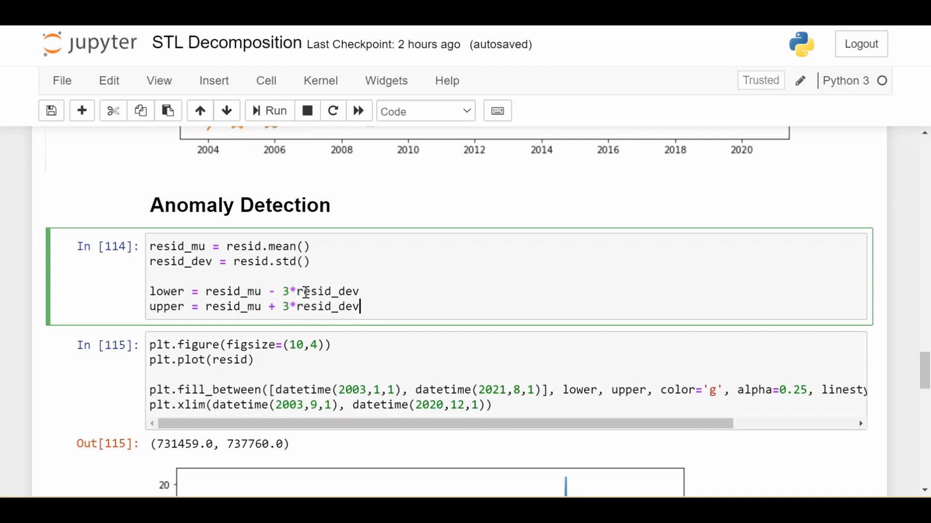
- Run a Google search for 'december 2016 ice cream' from Chrome
scroll("down", 3)
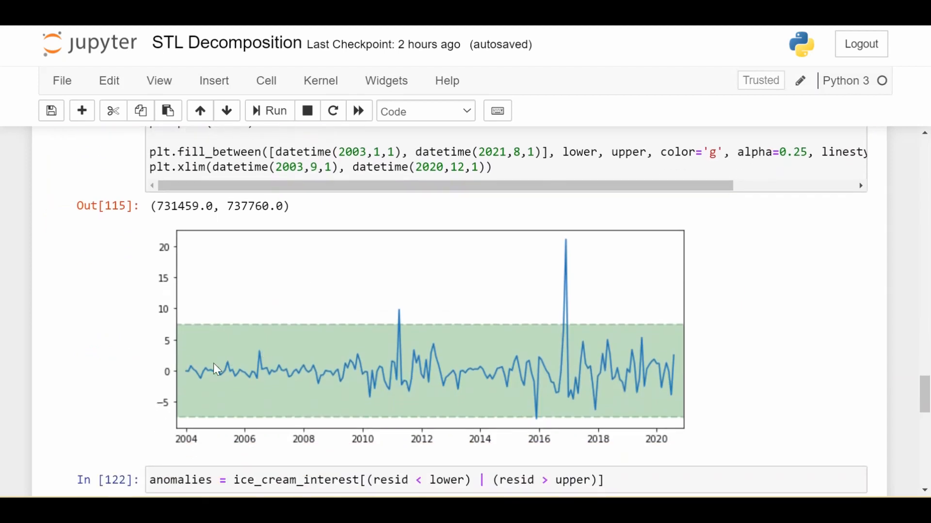
mouse_move(569, 373)
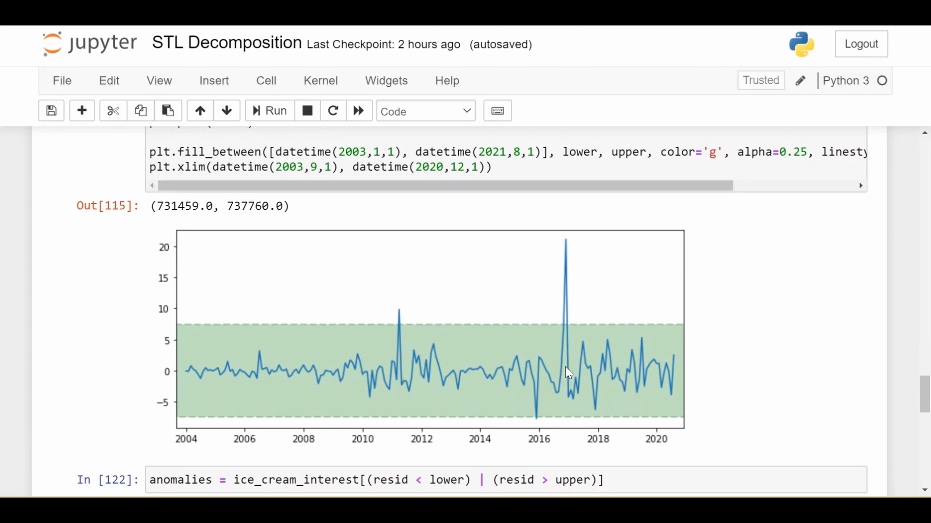
mouse_move(362, 331)
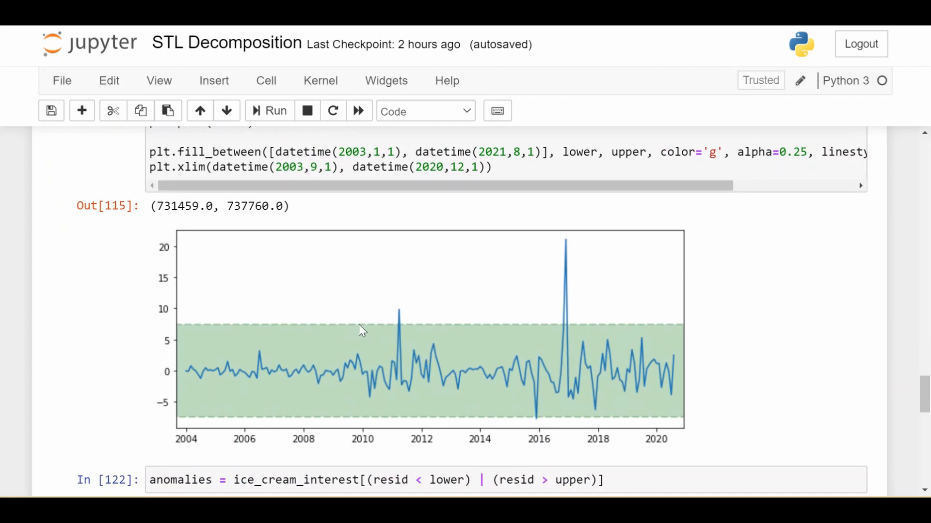
mouse_move(371, 425)
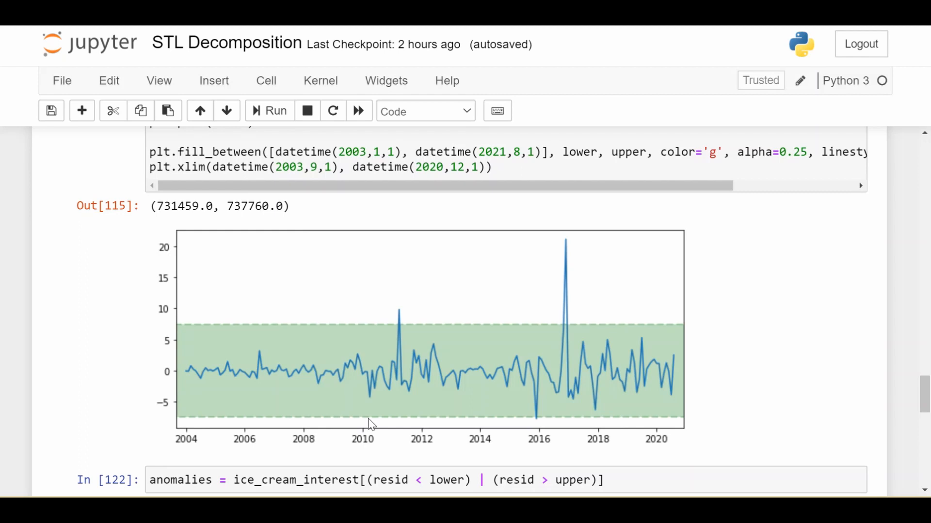
mouse_move(386, 317)
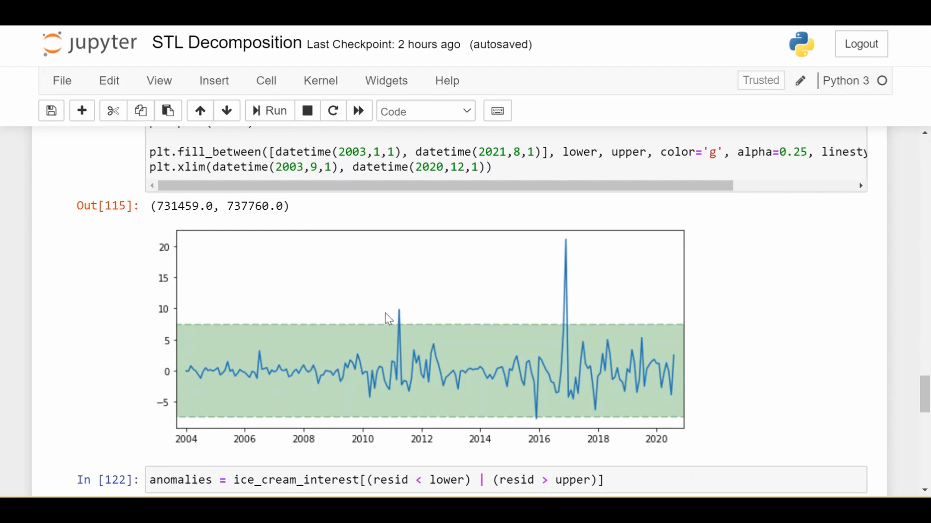
mouse_move(466, 350)
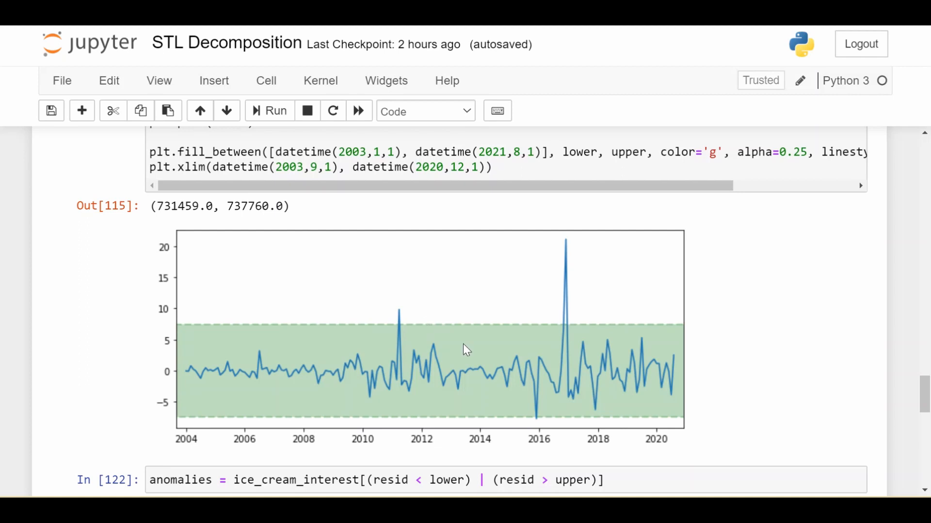
mouse_move(497, 420)
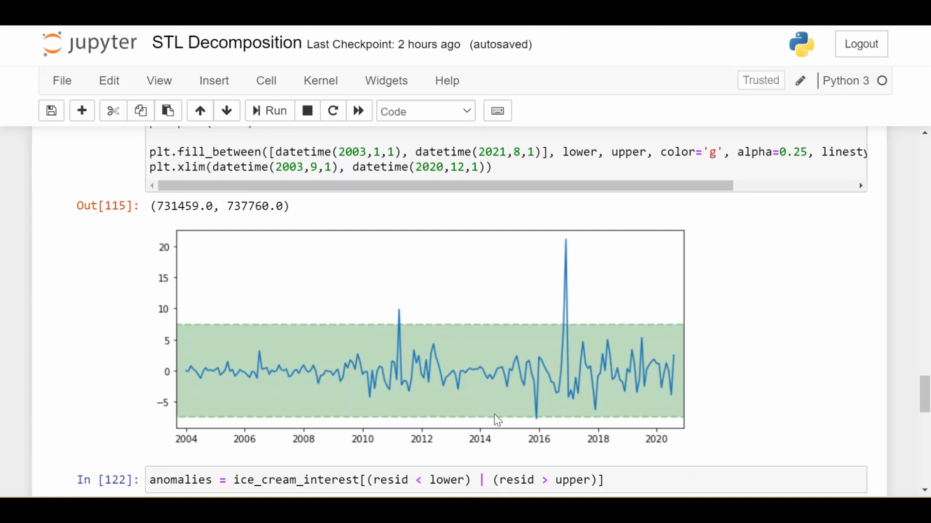
mouse_move(397, 302)
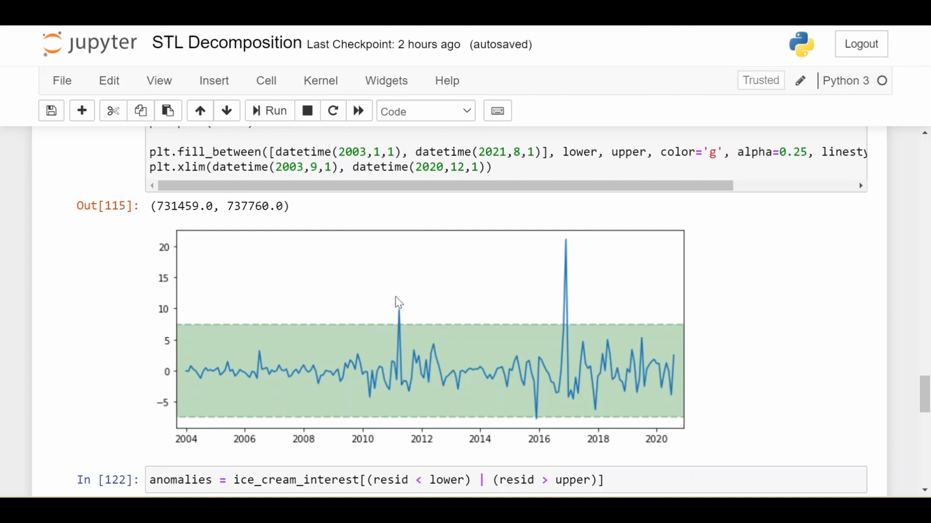
mouse_move(478, 323)
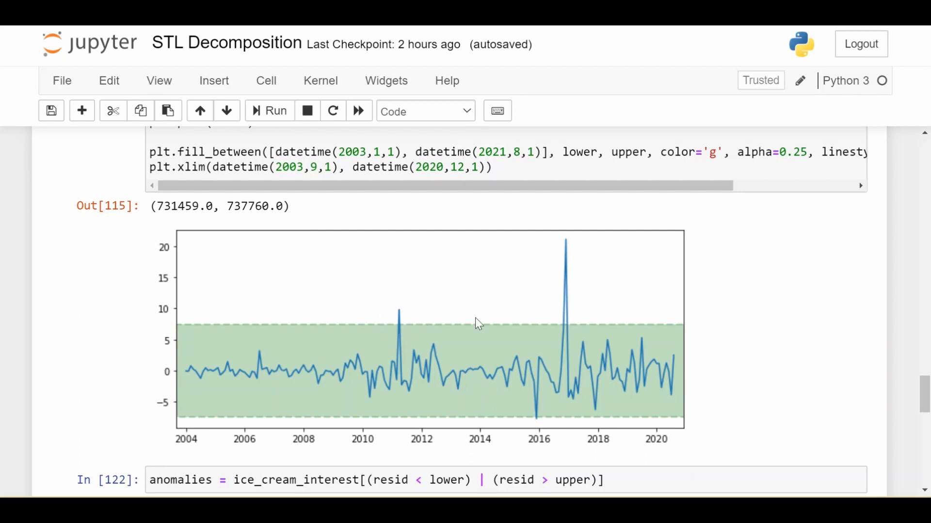
mouse_move(564, 252)
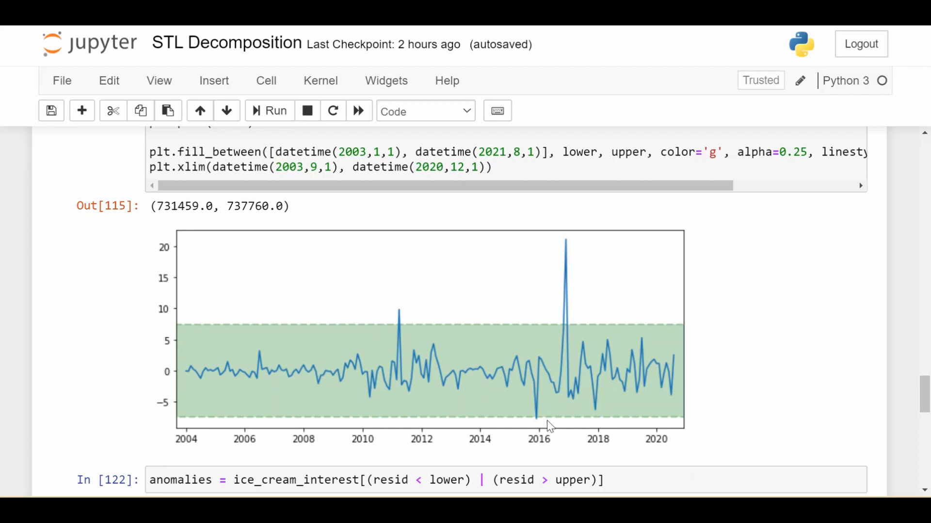
mouse_move(539, 417)
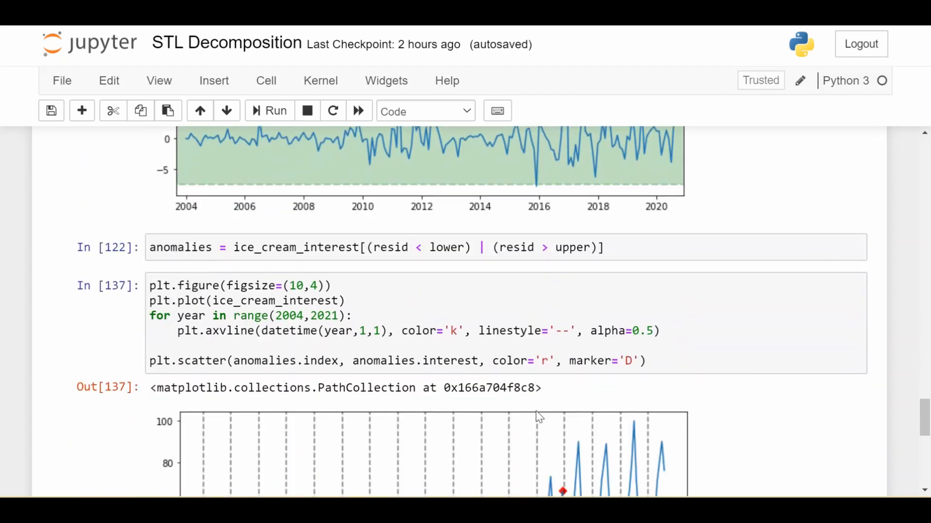
scroll("down", 3)
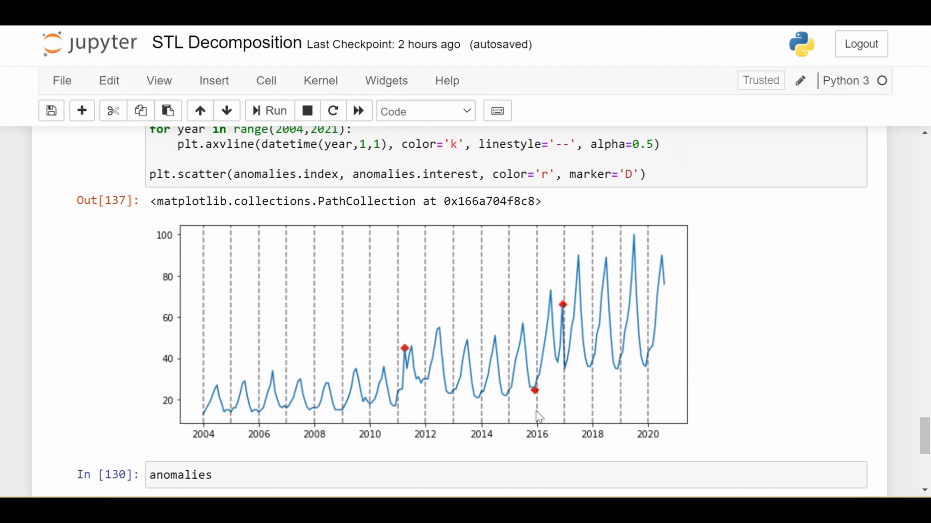
scroll("down", 3)
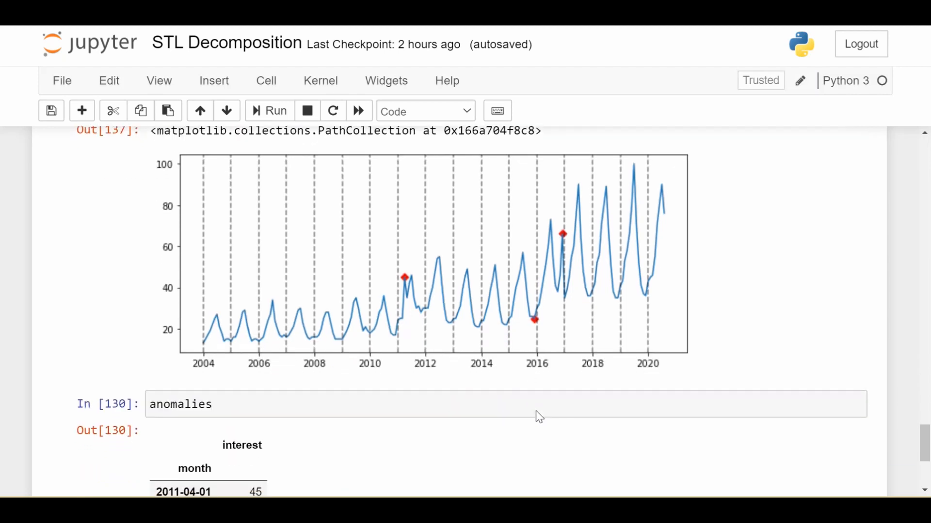
scroll("down", 3)
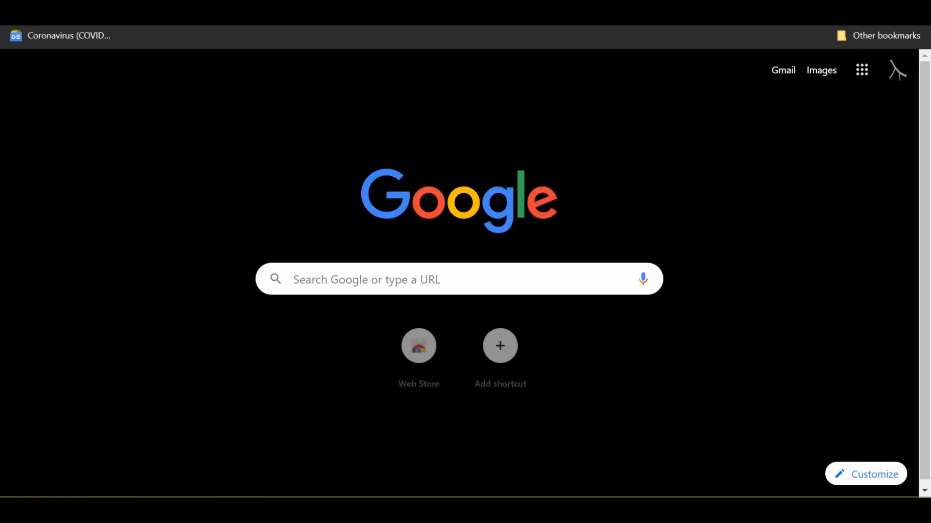
type("december 2016 ice cream")
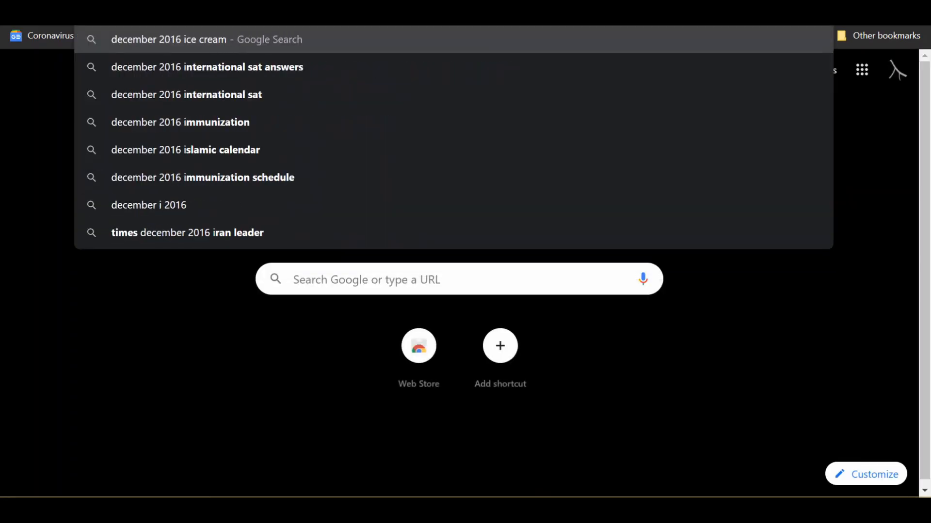
left_click(168, 39)
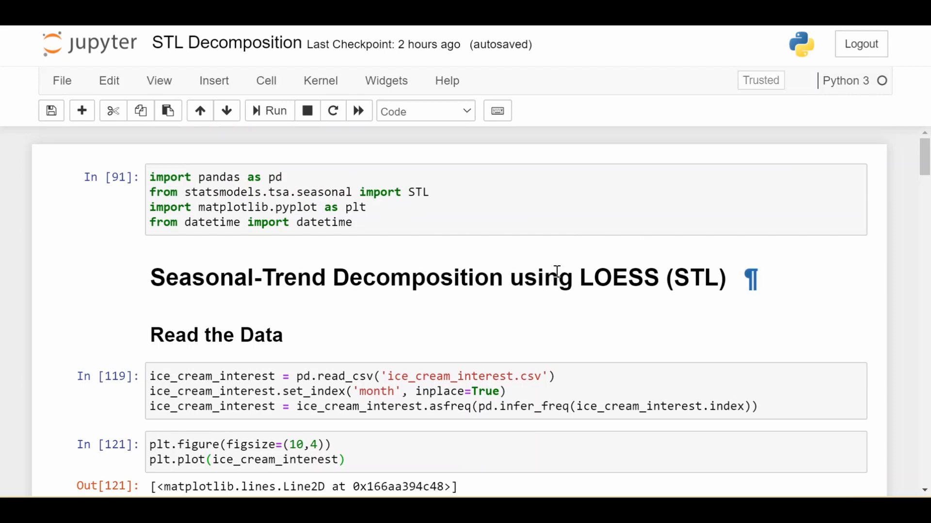
mouse_move(636, 322)
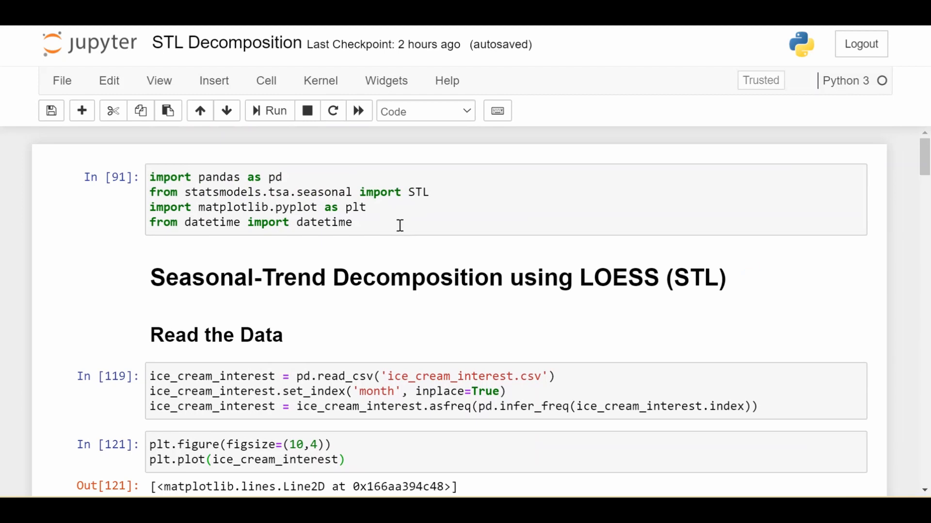
scroll("down", 3)
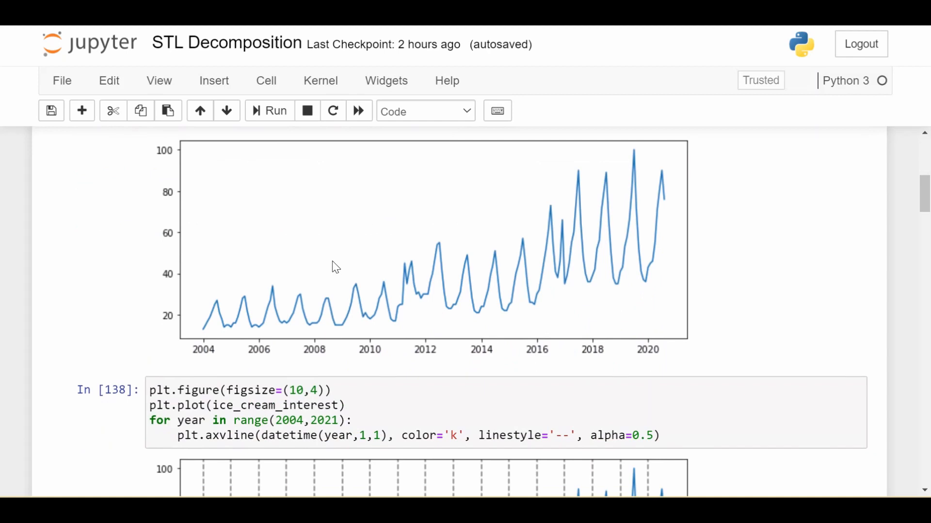